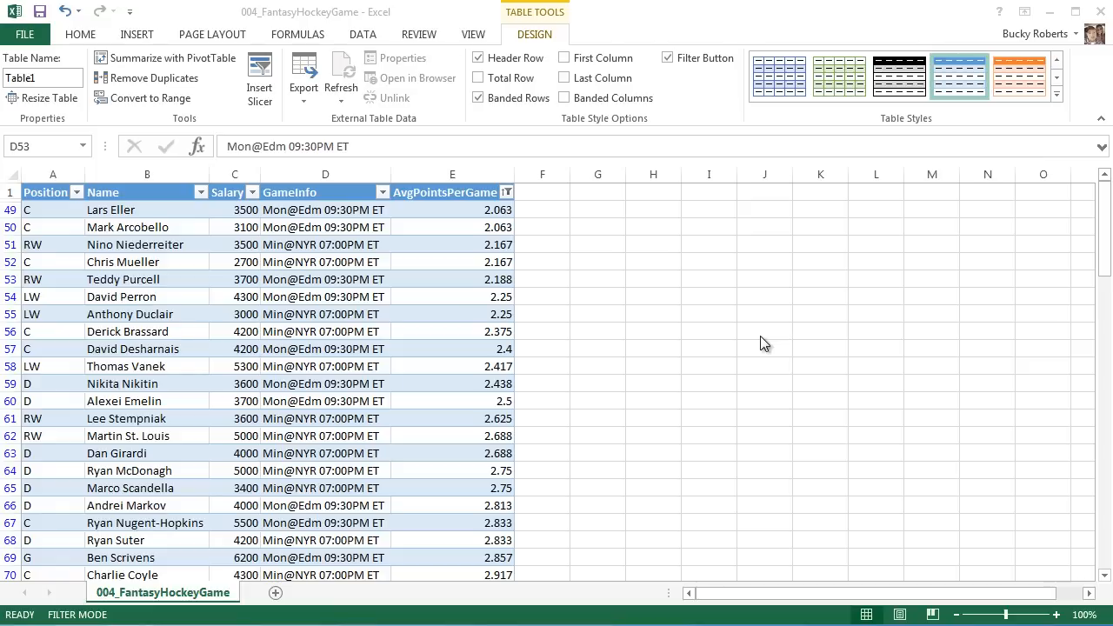
Step: Browse further table style choices for the hockey table from a selected GameInfo cell
left_click(324, 278)
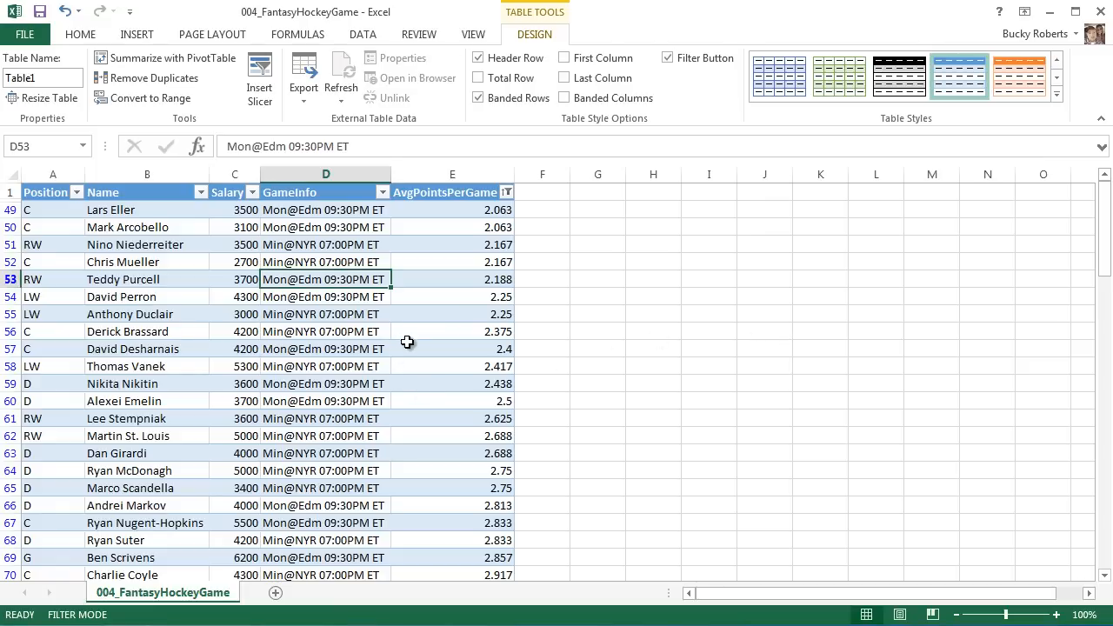
left_click(452, 330)
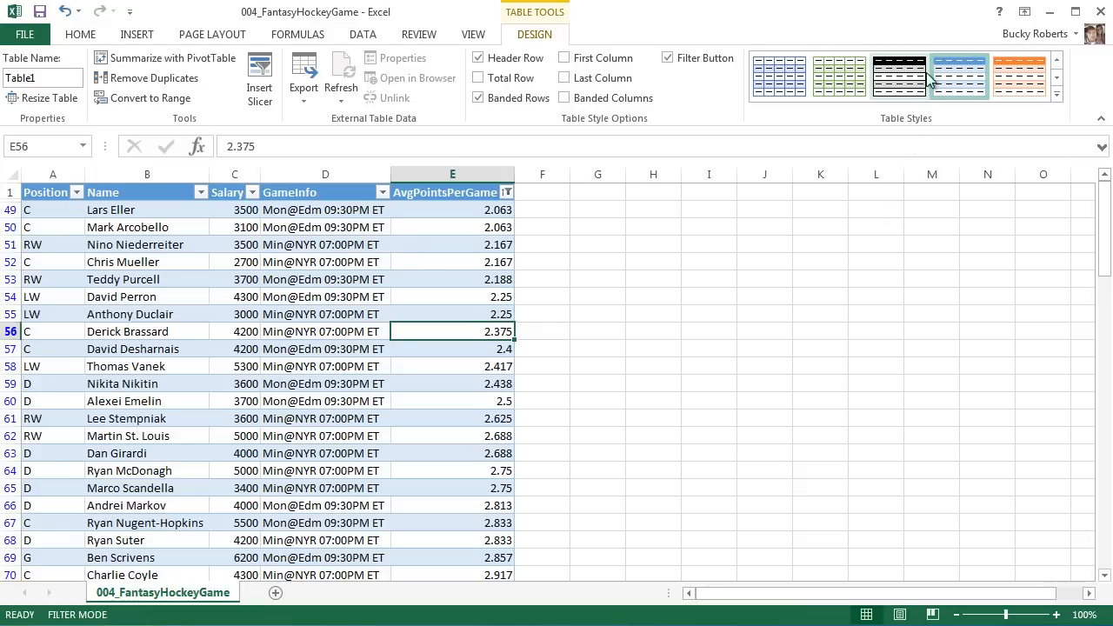
left_click(780, 77)
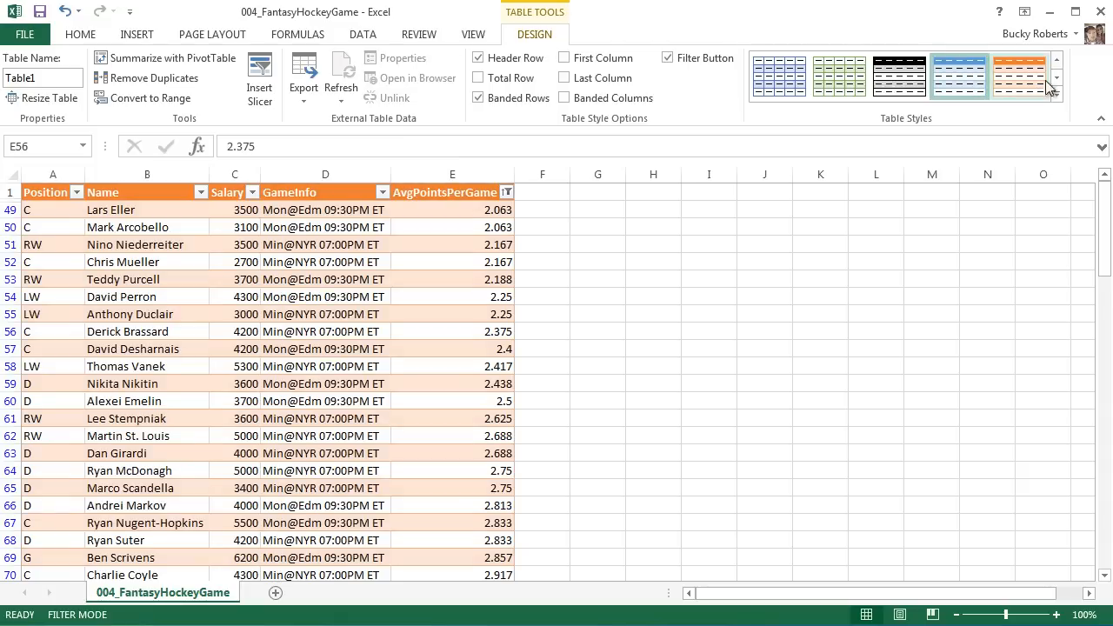
left_click(1056, 98)
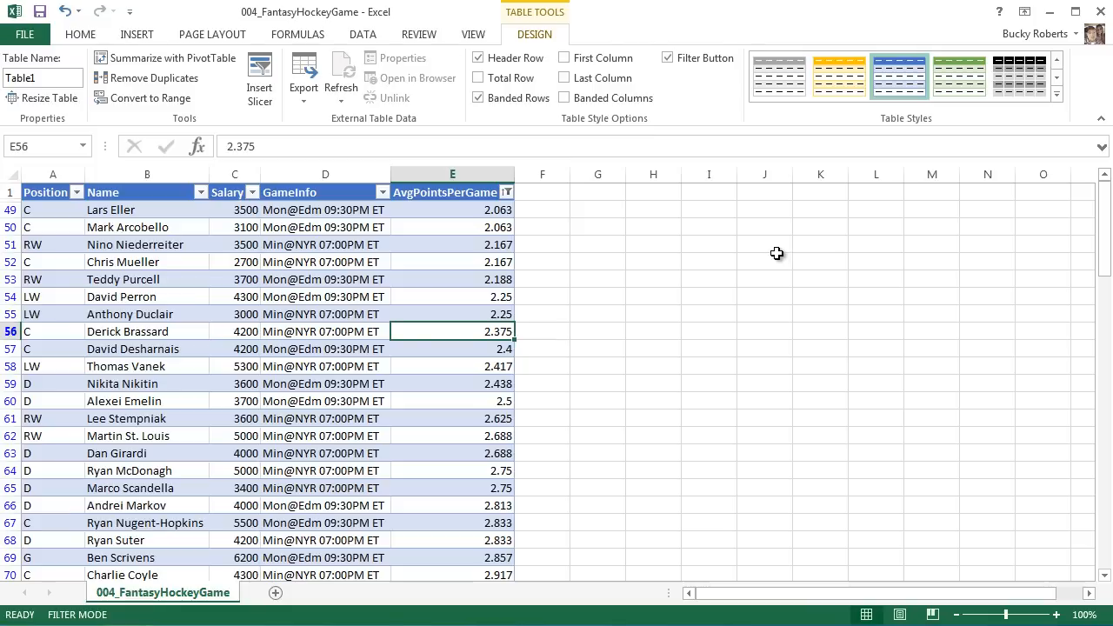
mouse_move(859, 220)
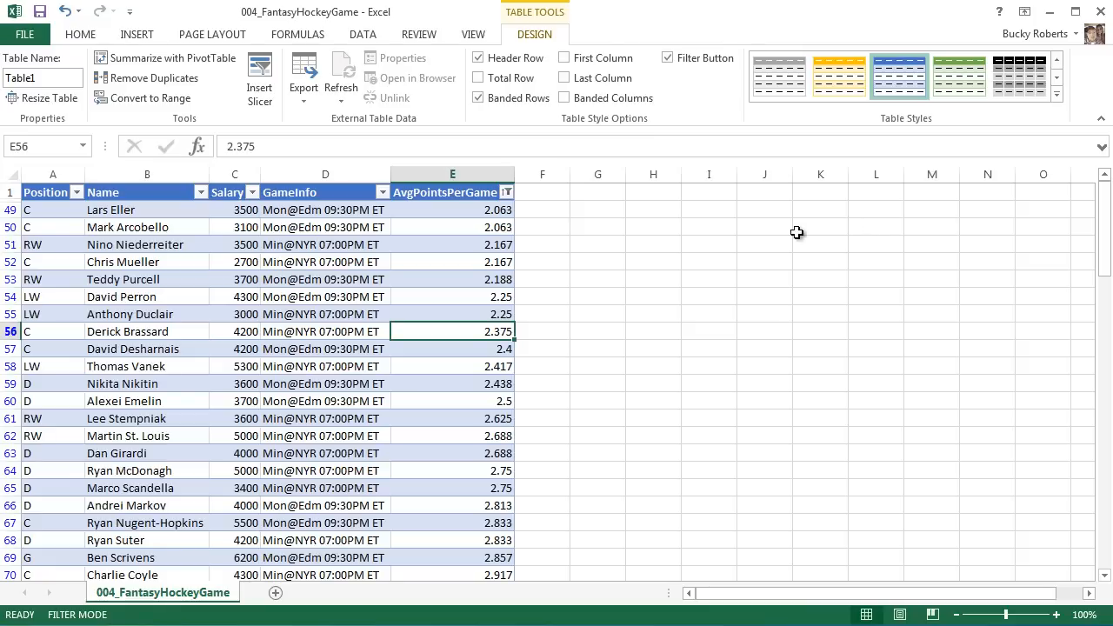
mouse_move(355, 118)
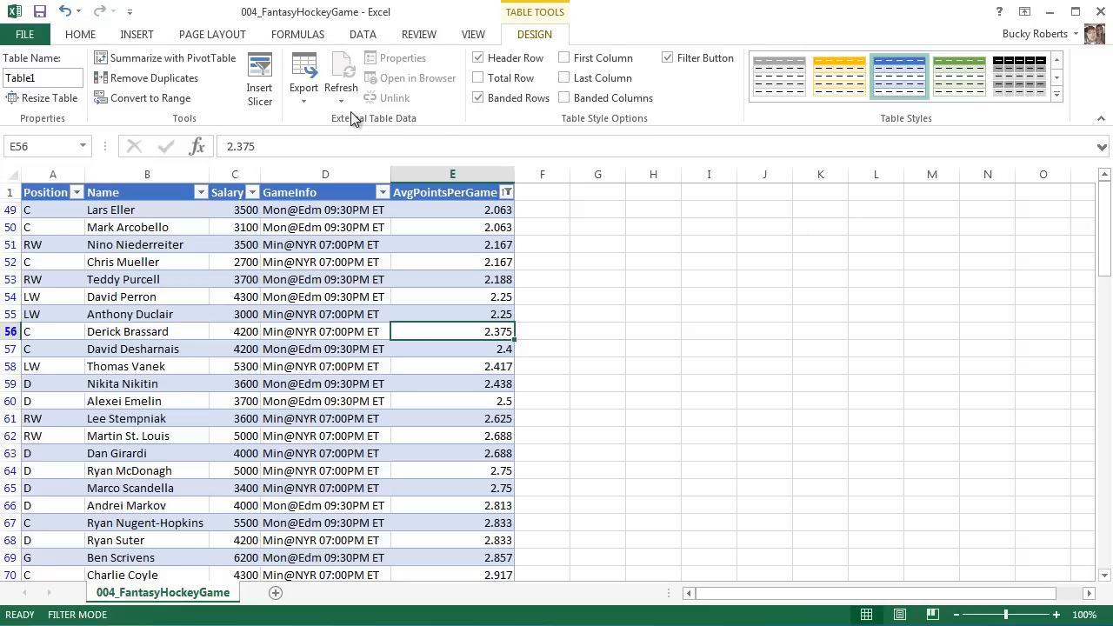
mouse_move(212, 34)
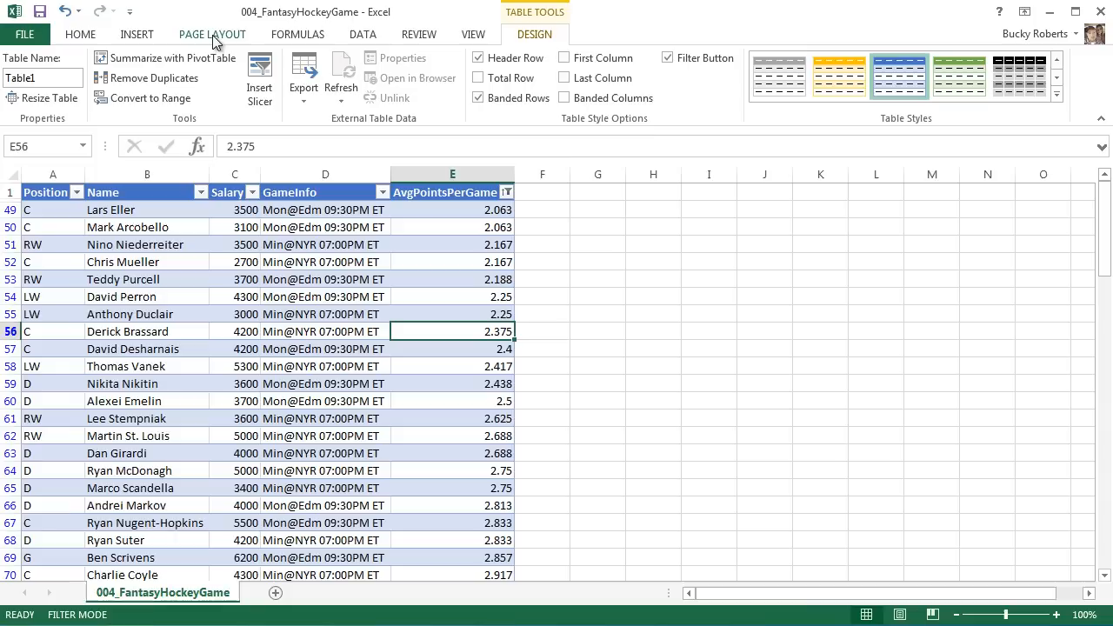
Step: Bring up the Page Layout Themes list to switch the workbook theme
left_click(212, 35)
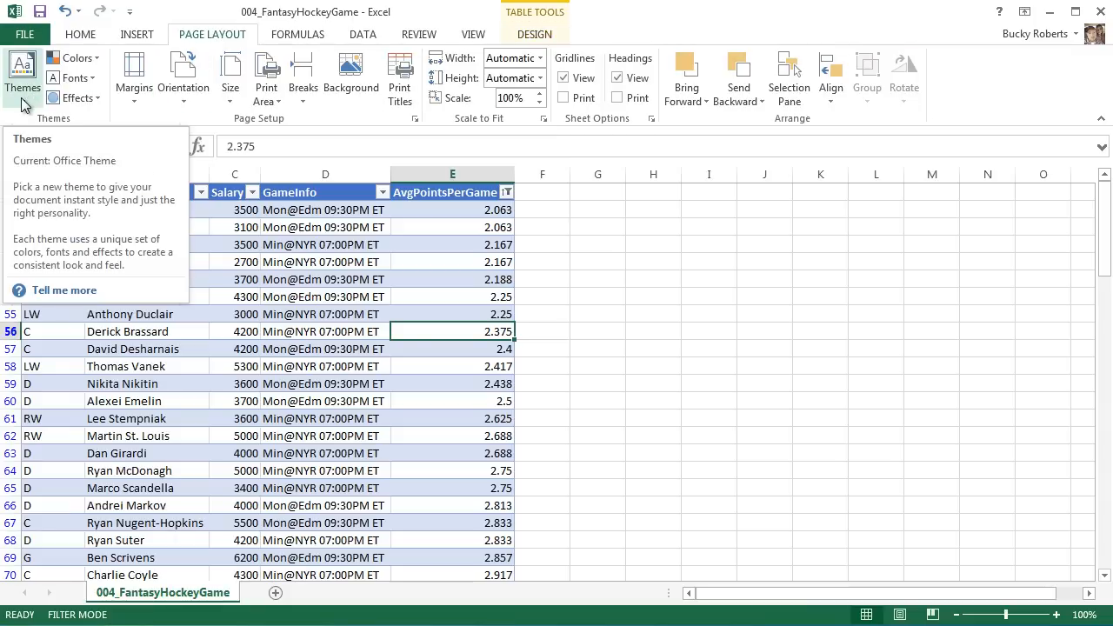
left_click(21, 78)
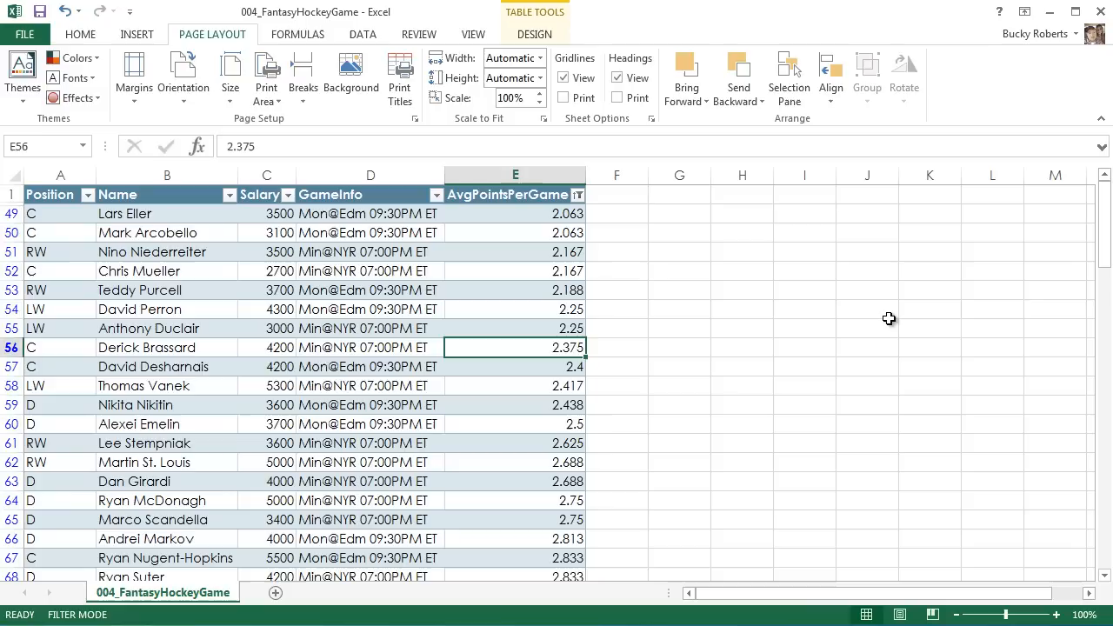
mouse_move(588, 244)
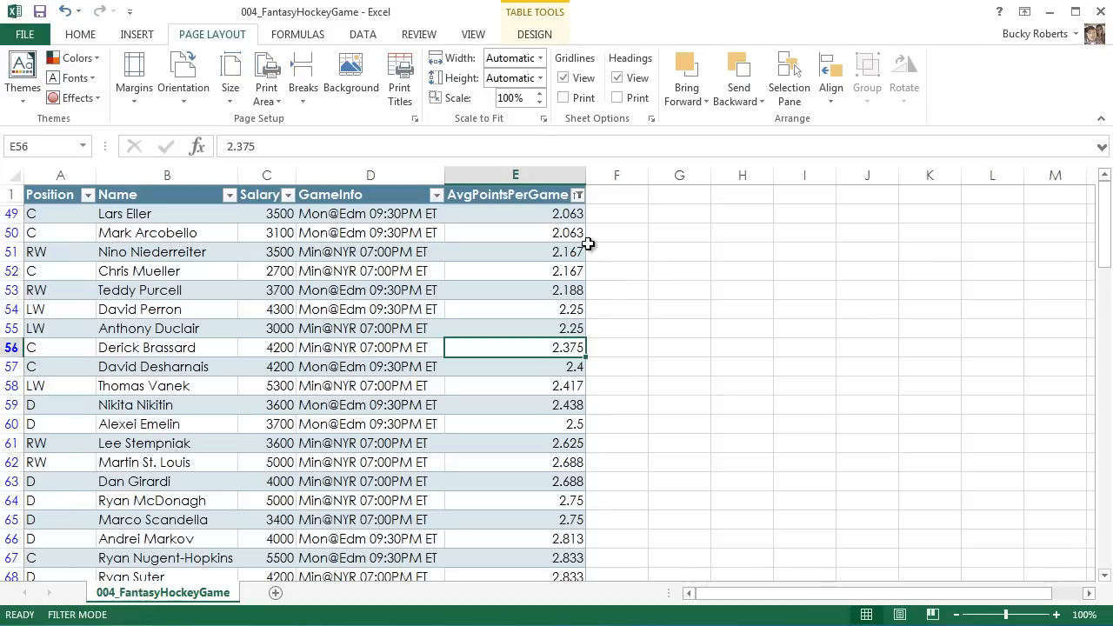
left_click(534, 35)
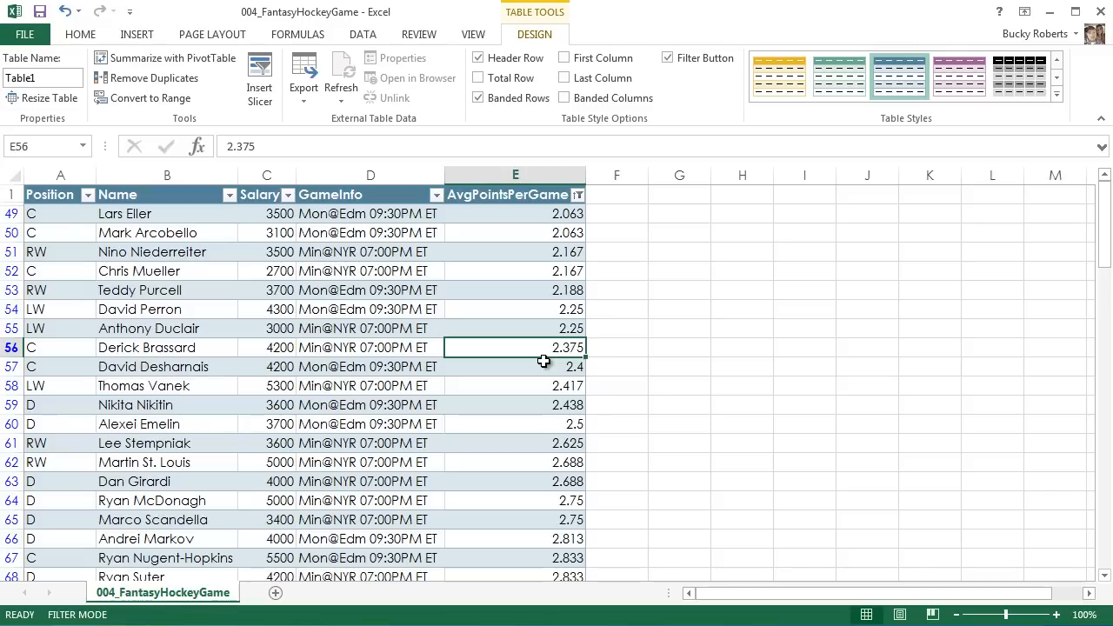
mouse_move(598, 221)
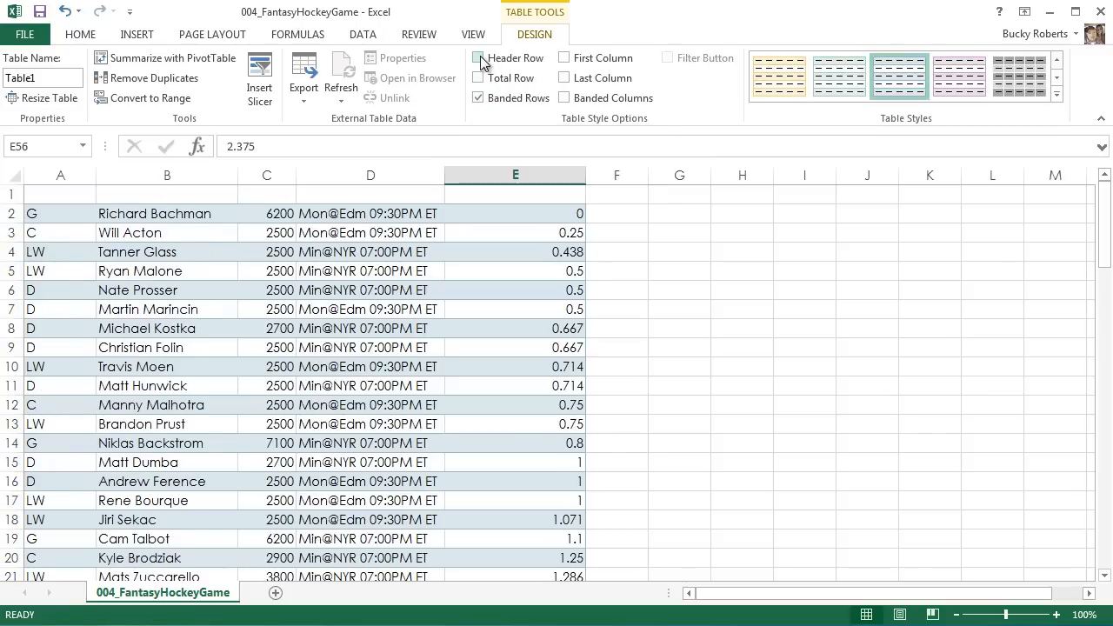
left_click(478, 57)
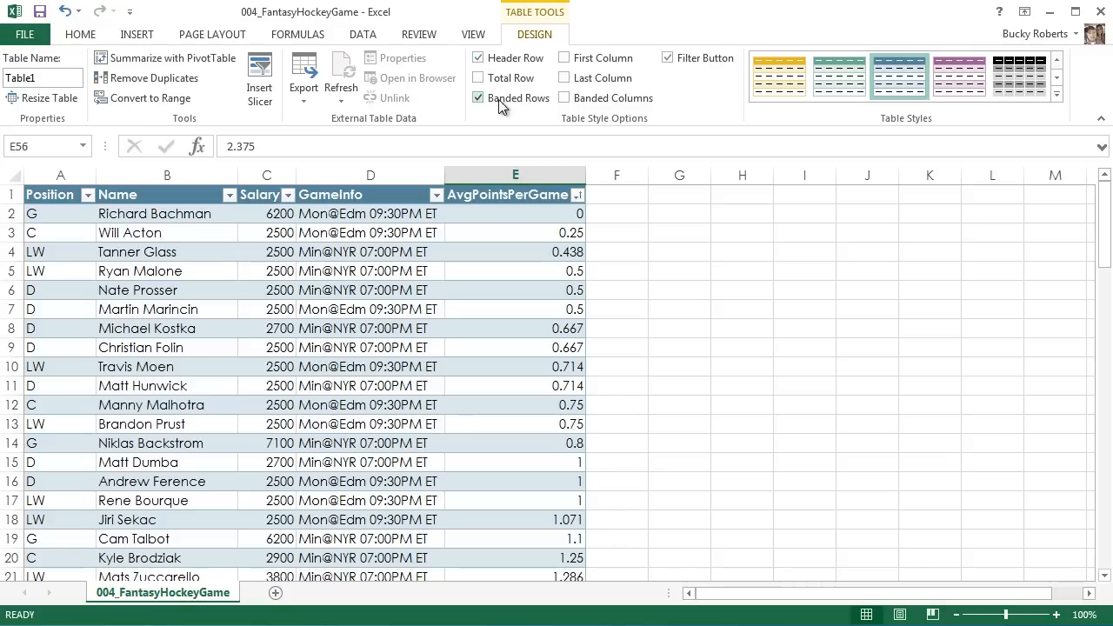
mouse_move(478, 97)
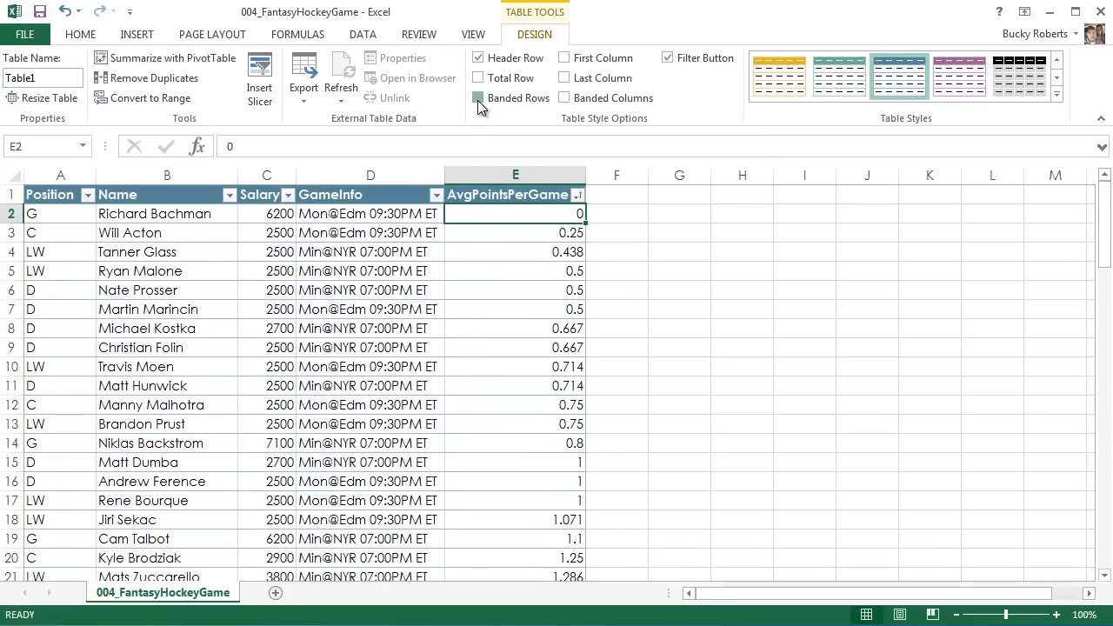
left_click(479, 97)
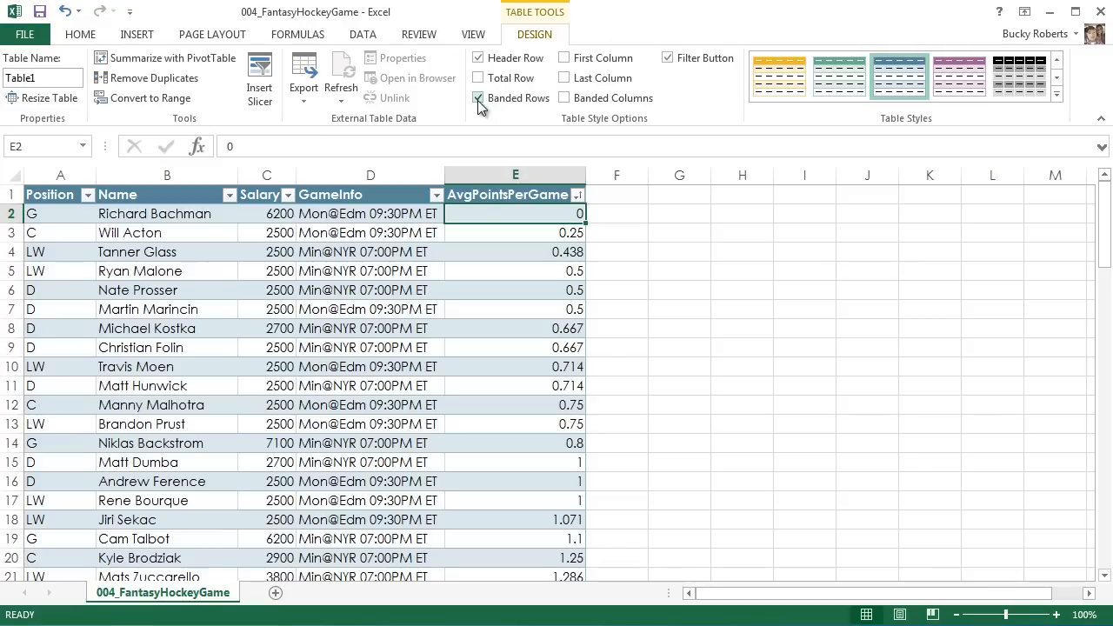
left_click(478, 97)
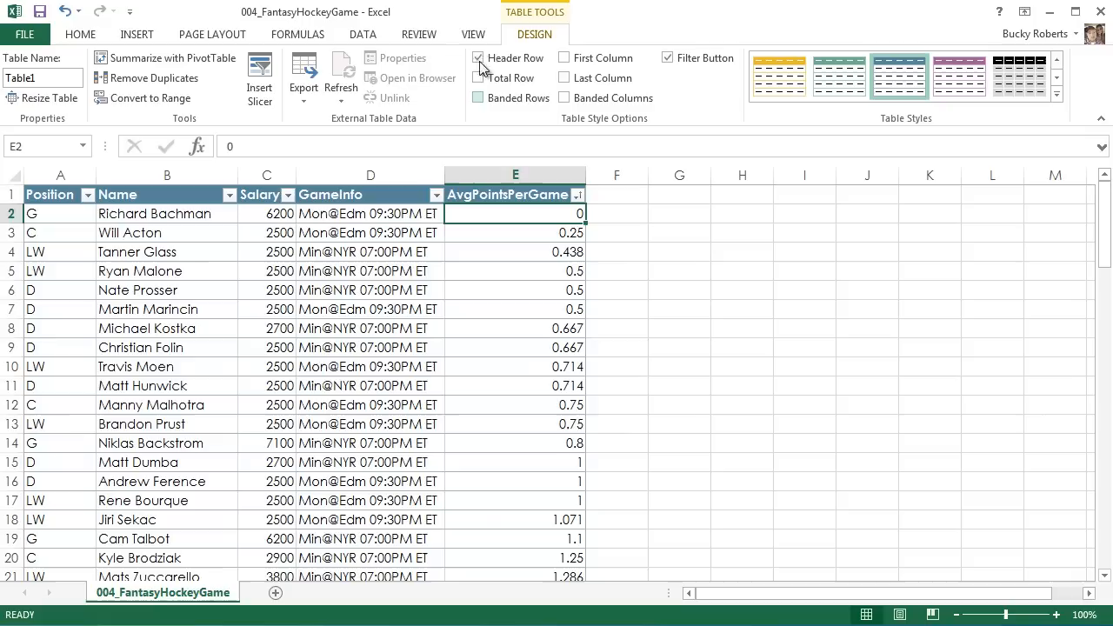
left_click(480, 98)
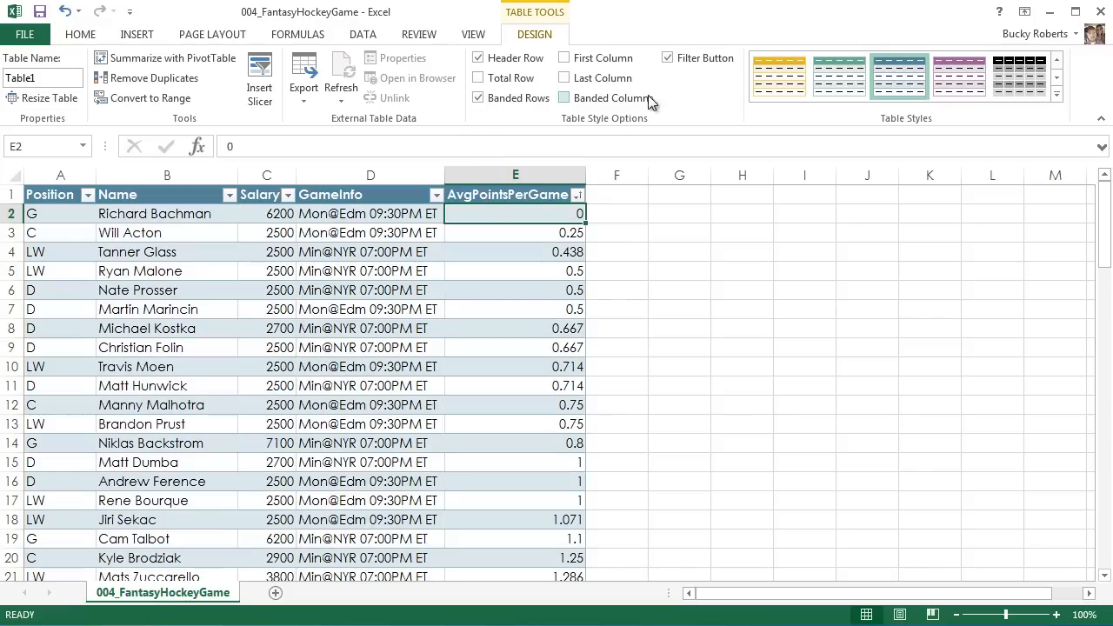
left_click(668, 57)
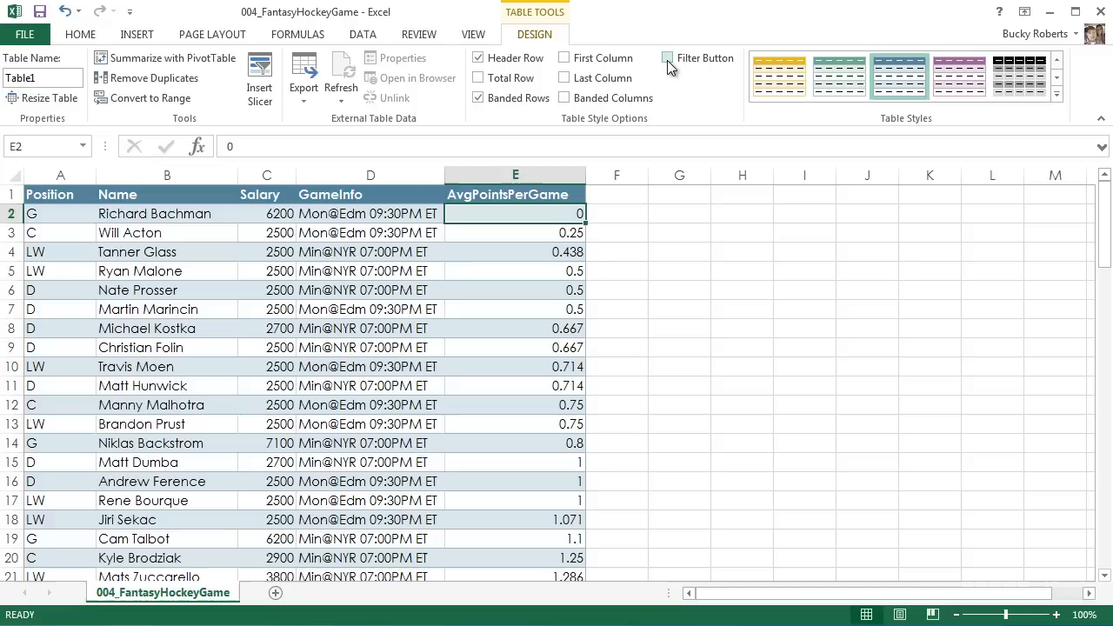
left_click(668, 58)
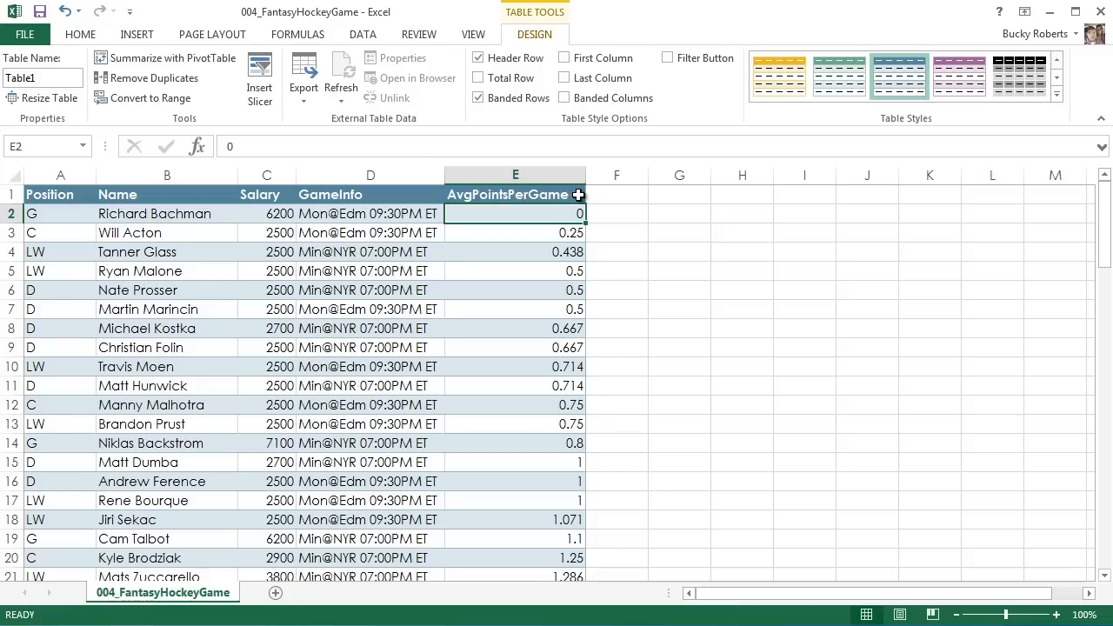
left_click(668, 57)
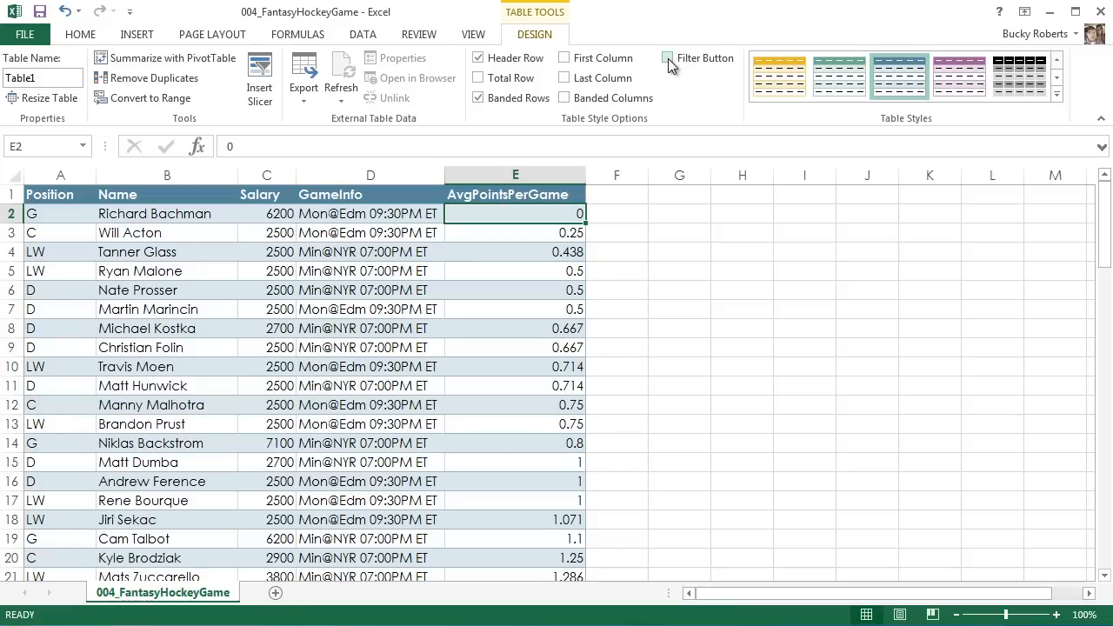
left_click(668, 58)
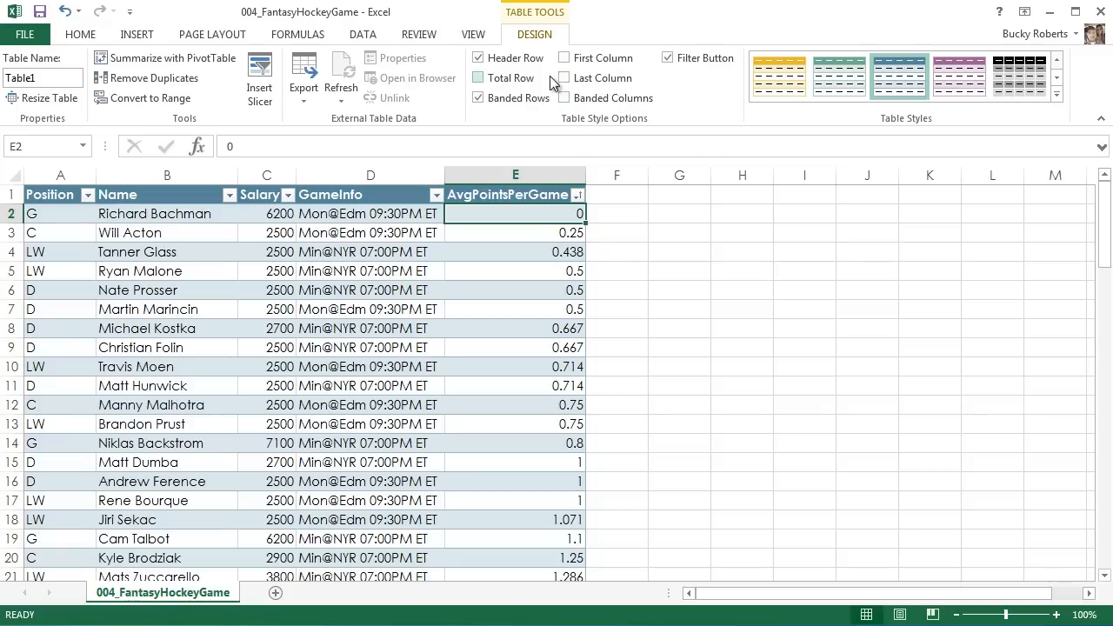
mouse_move(616, 98)
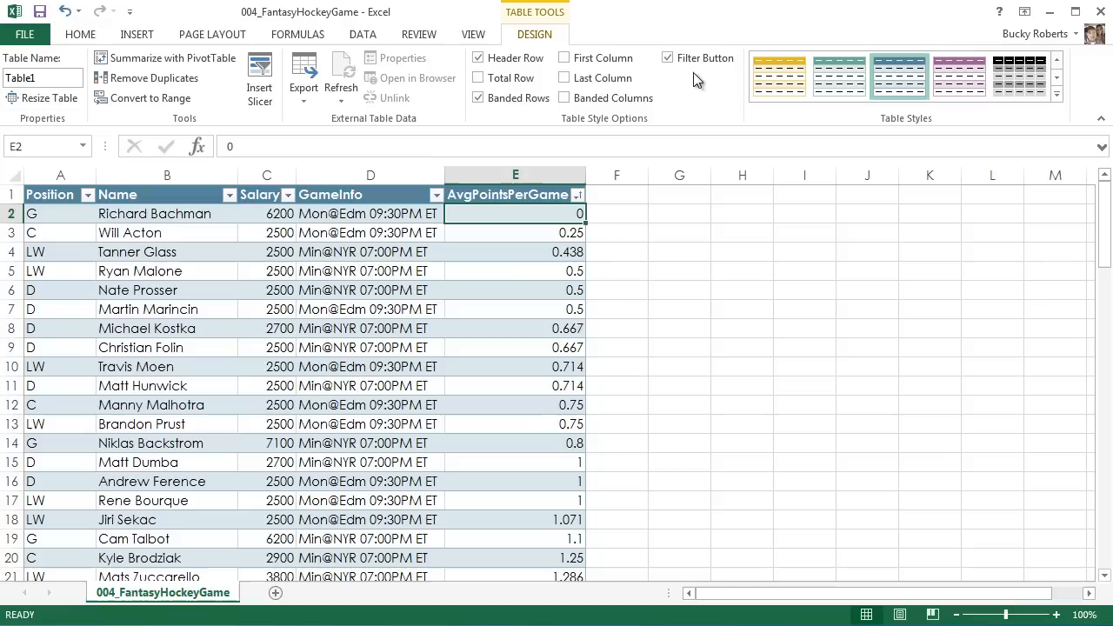
mouse_move(671, 209)
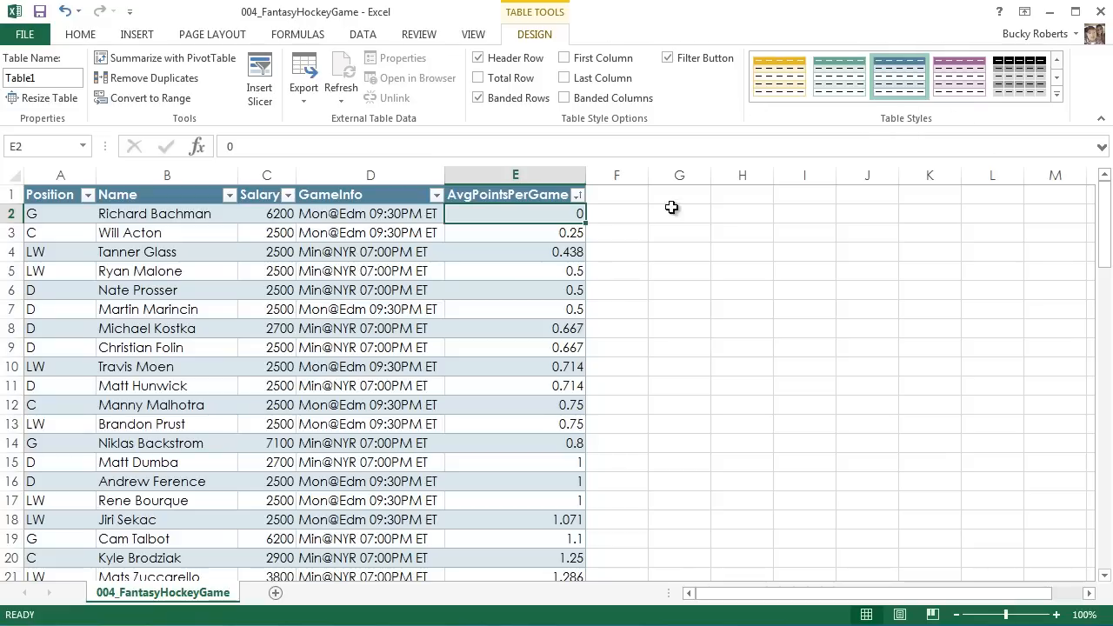
mouse_move(727, 297)
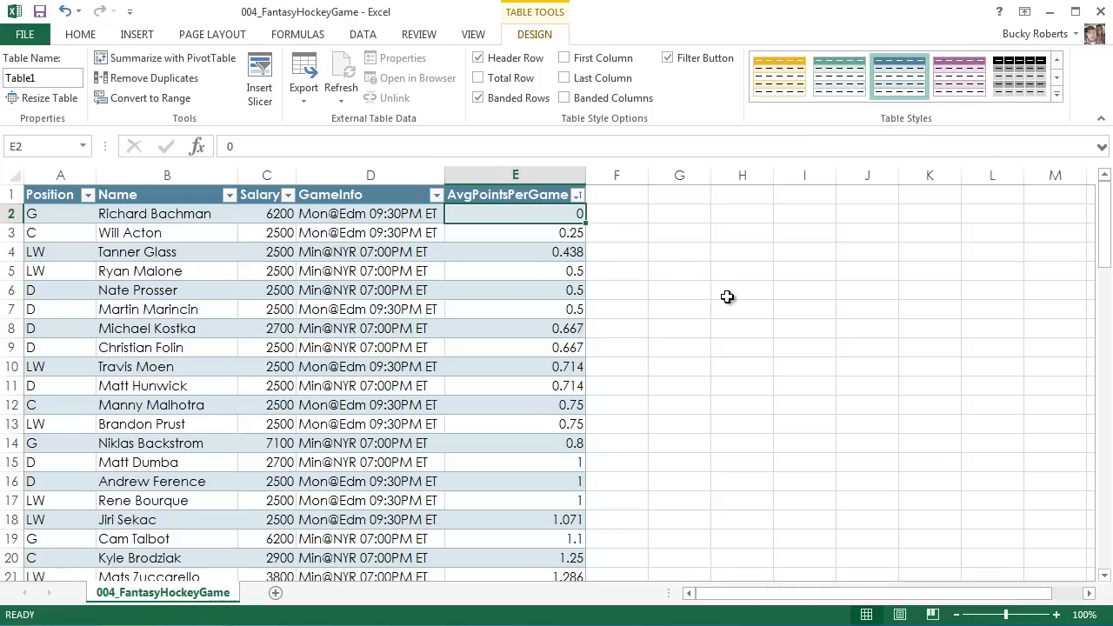
mouse_move(841, 181)
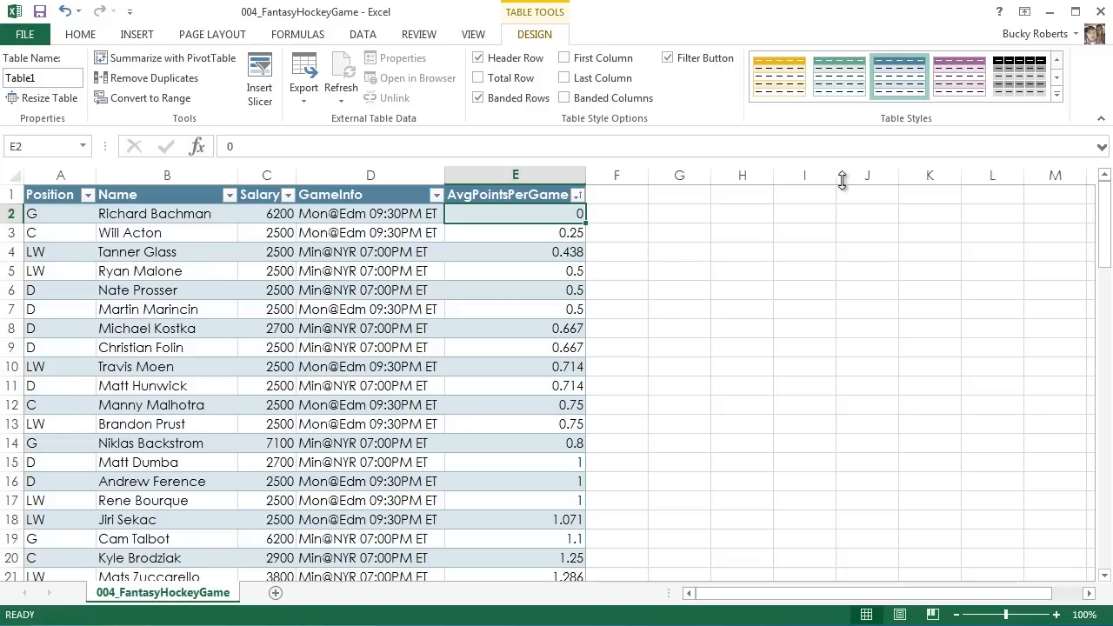
left_click(1057, 97)
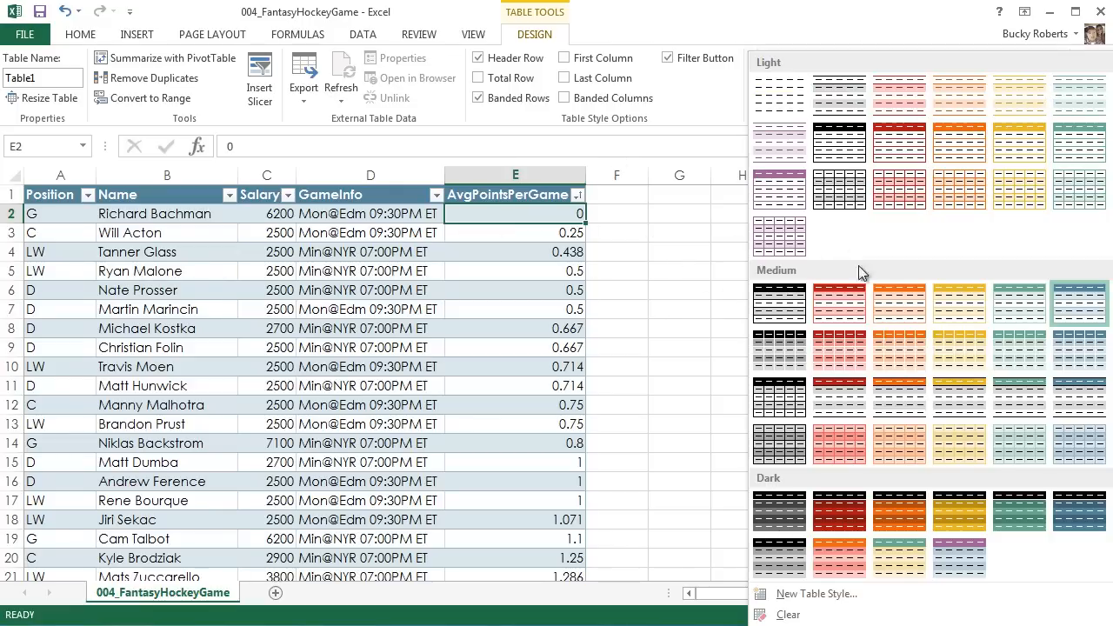
mouse_move(816, 254)
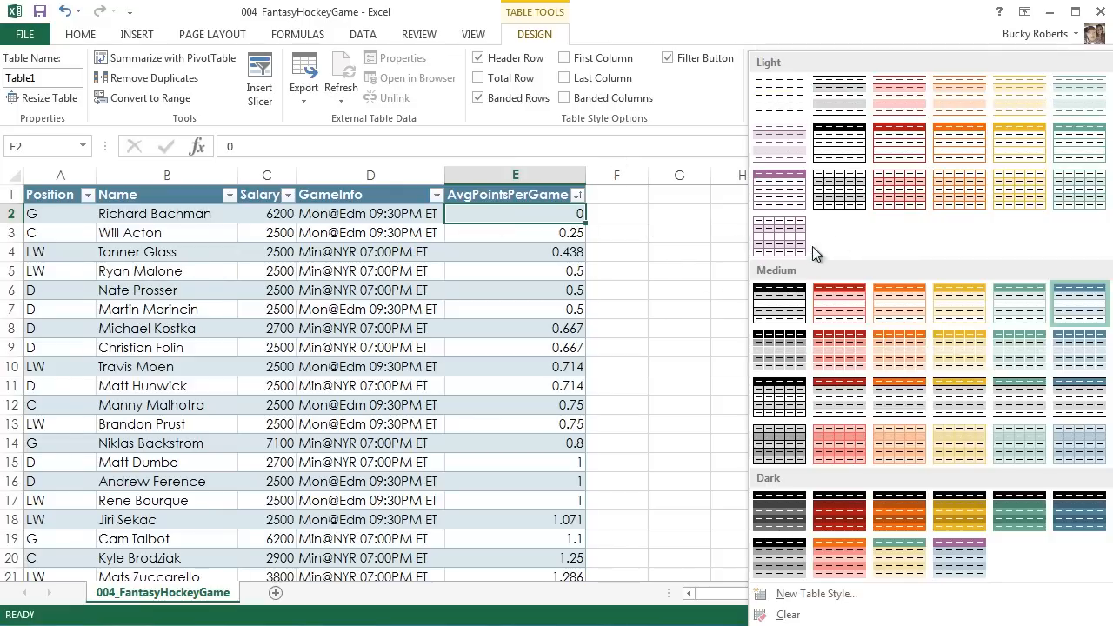
mouse_move(642, 292)
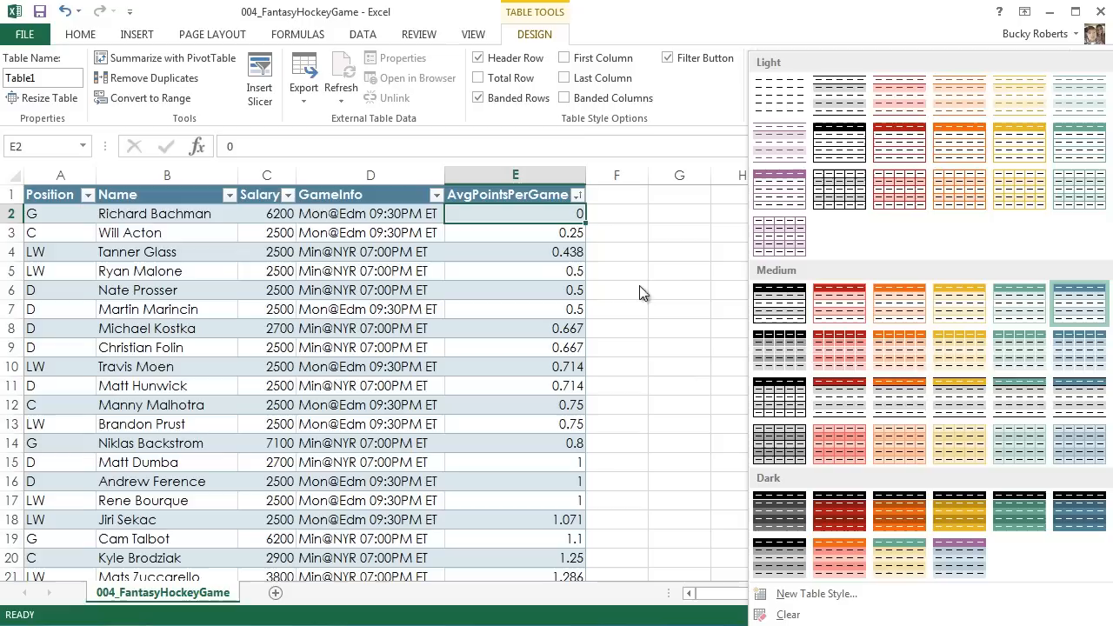
left_click(899, 350)
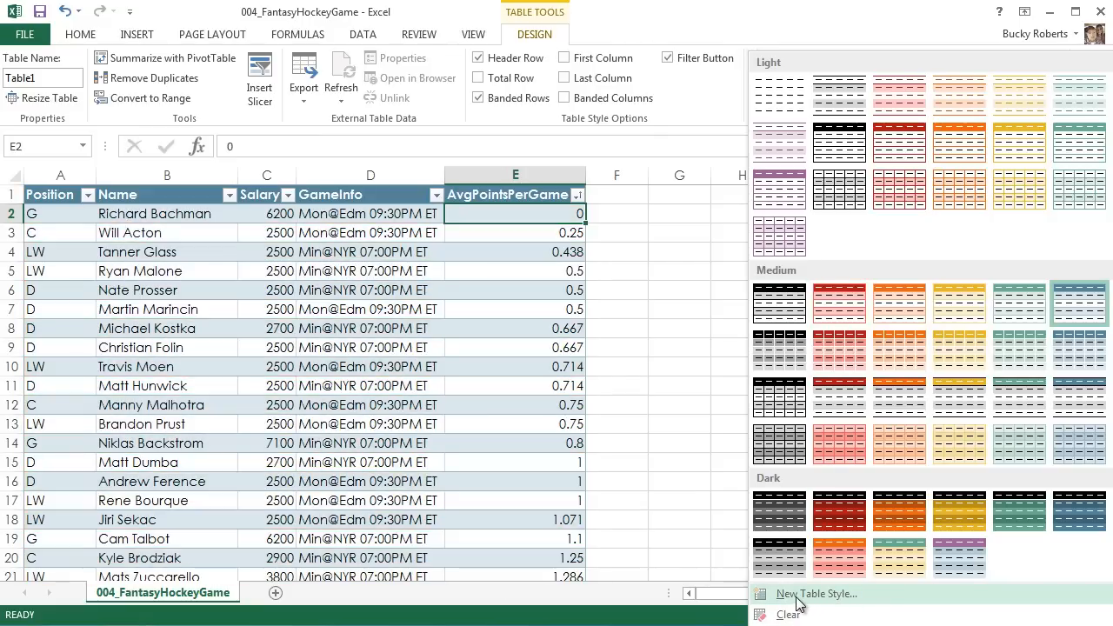
left_click(816, 593)
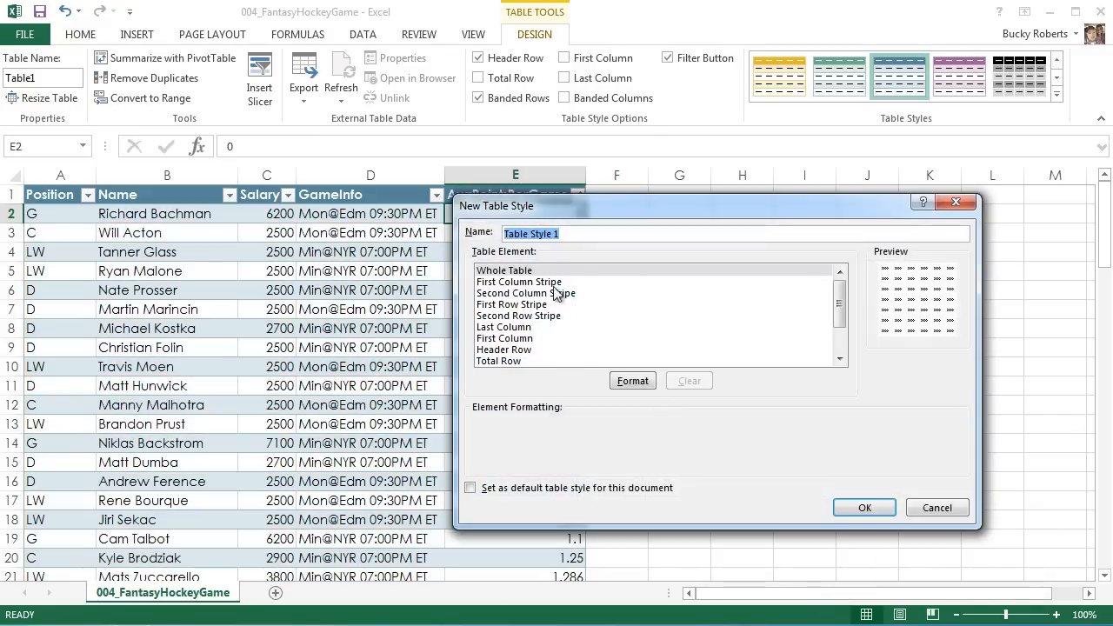
left_click(519, 282)
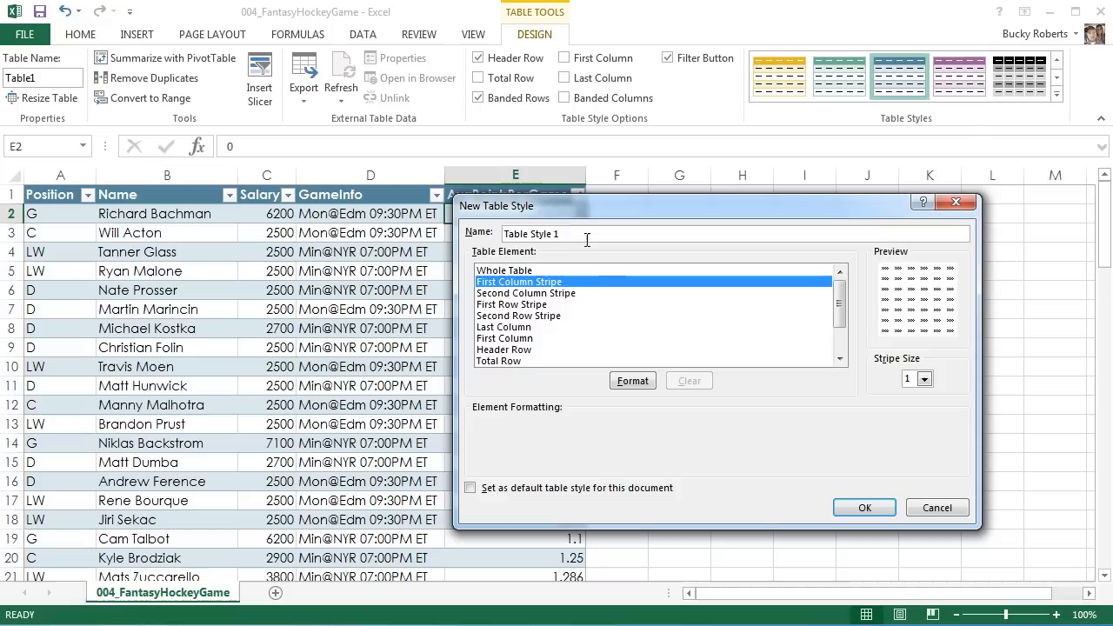
left_click(505, 337)
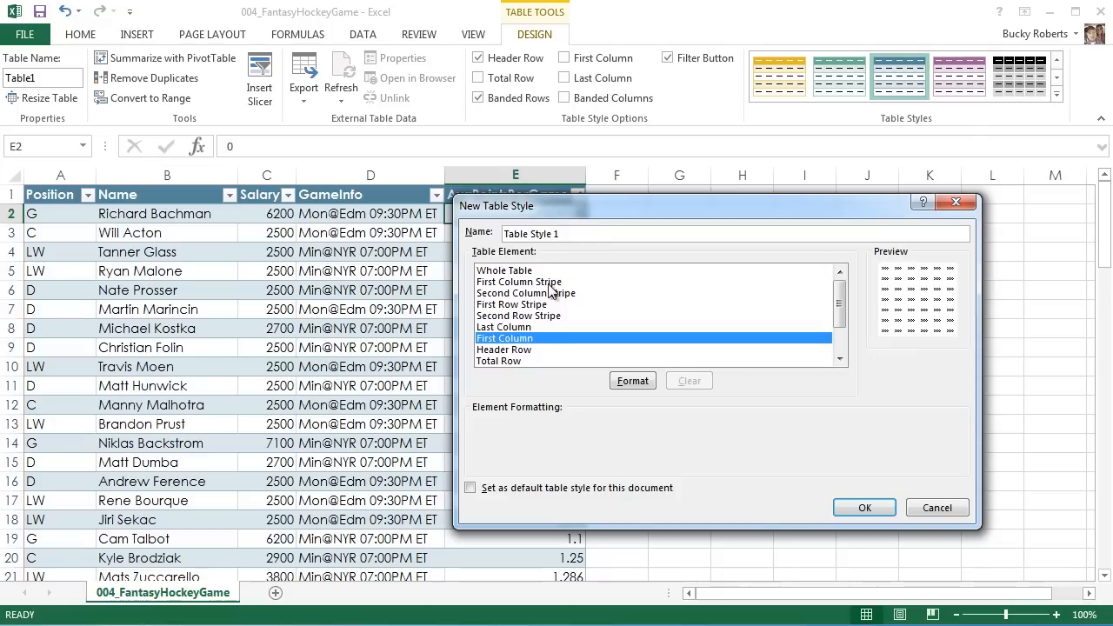
left_click(518, 282)
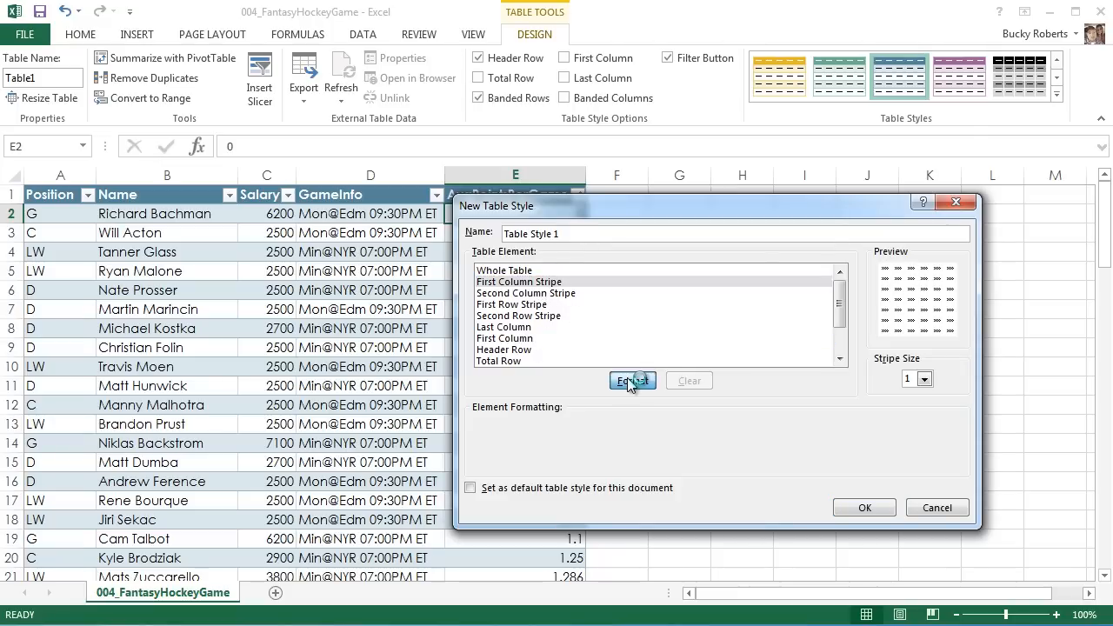
left_click(633, 381)
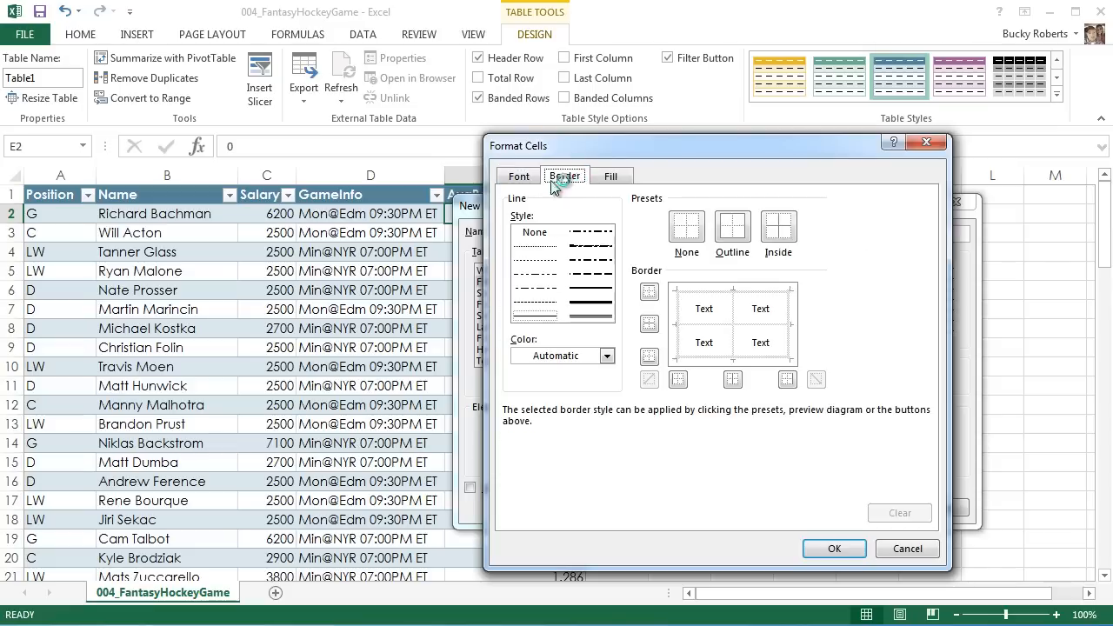
left_click(610, 176)
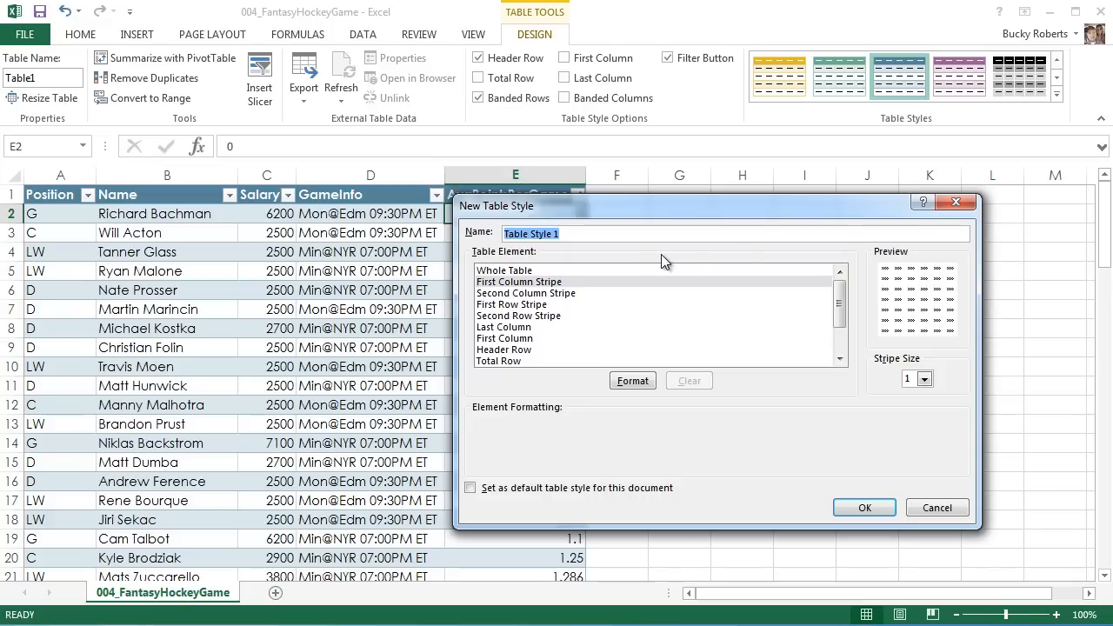
left_click(936, 508)
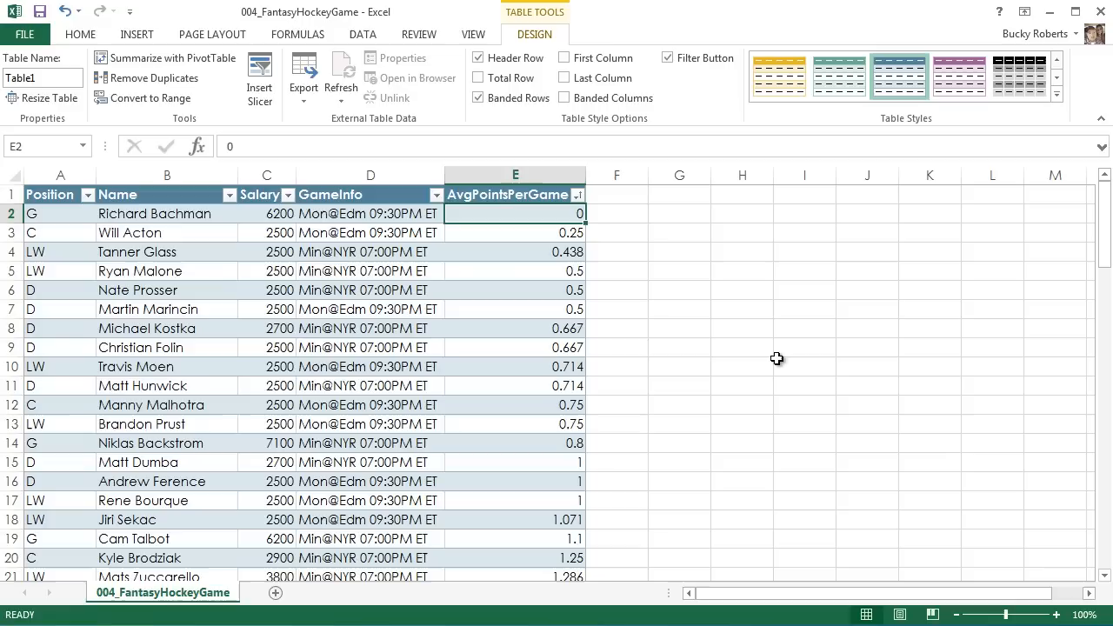
Step: Return to the Home commands and select individual cells such as B11
left_click(1058, 93)
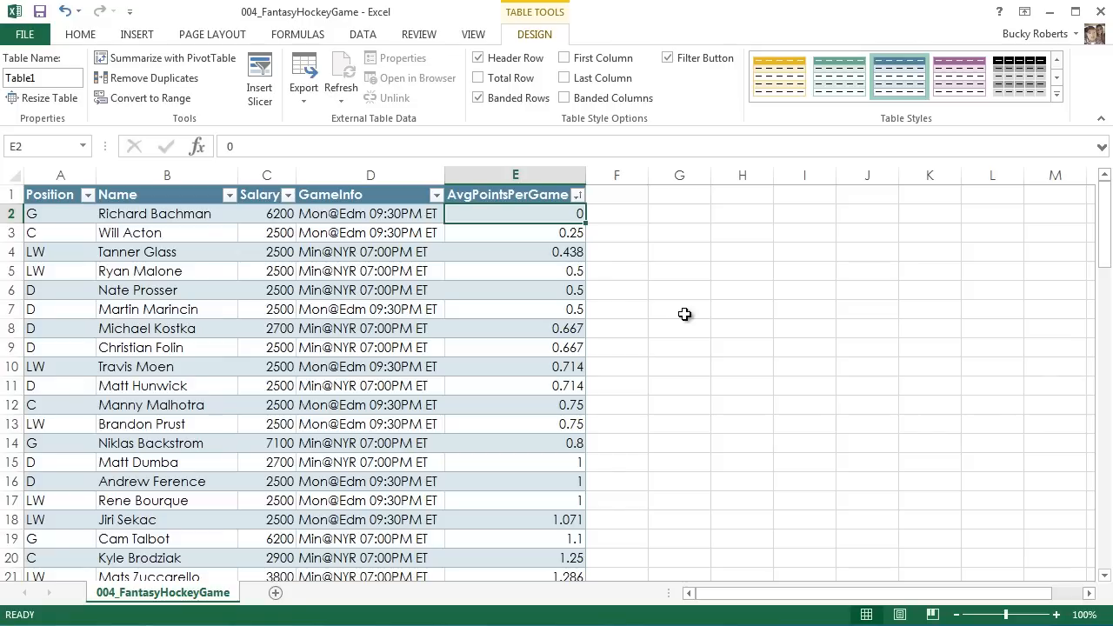
mouse_move(669, 327)
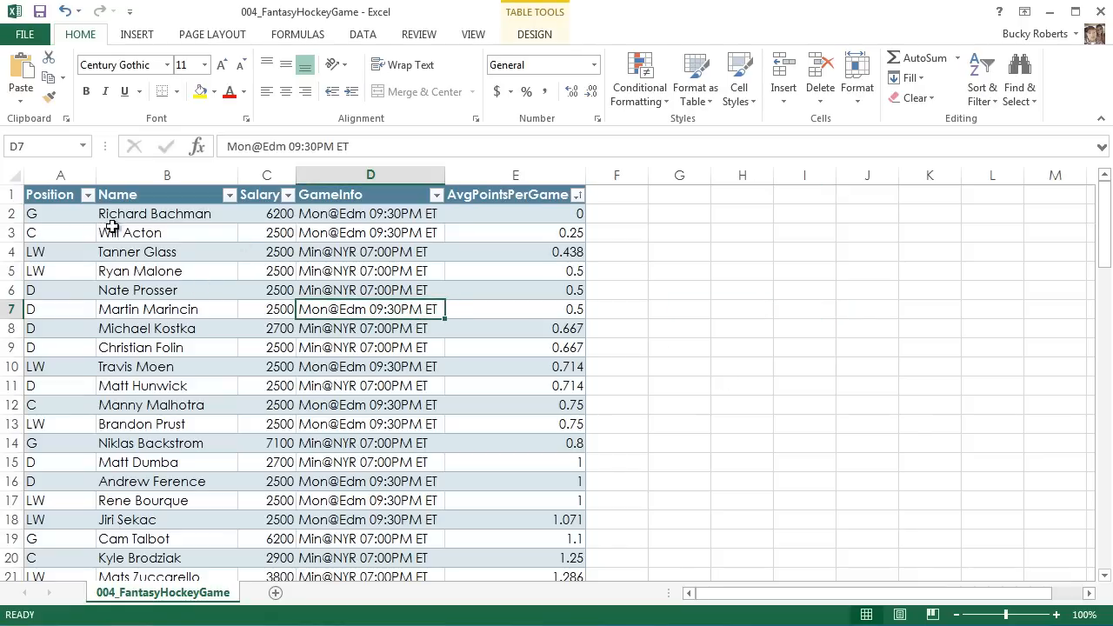
mouse_move(222, 277)
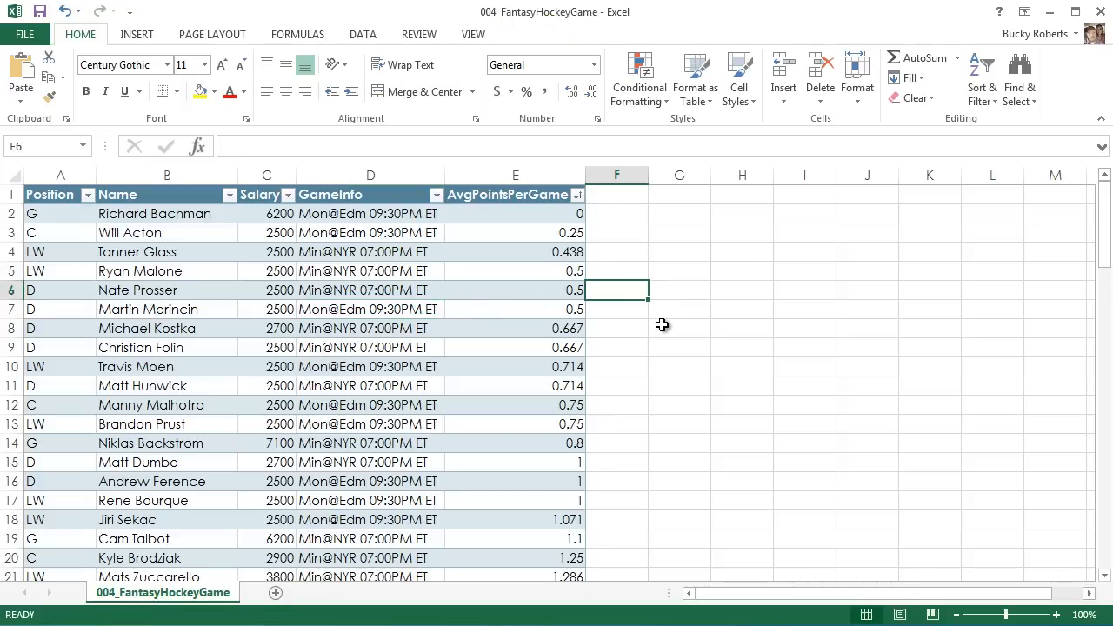
mouse_move(960, 404)
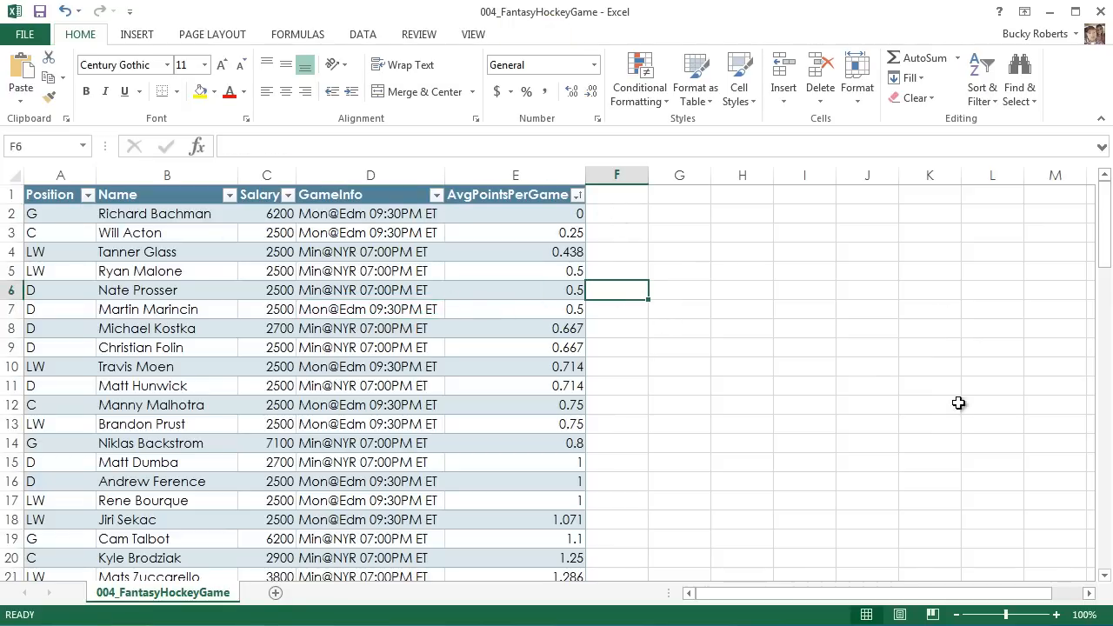
mouse_move(136, 383)
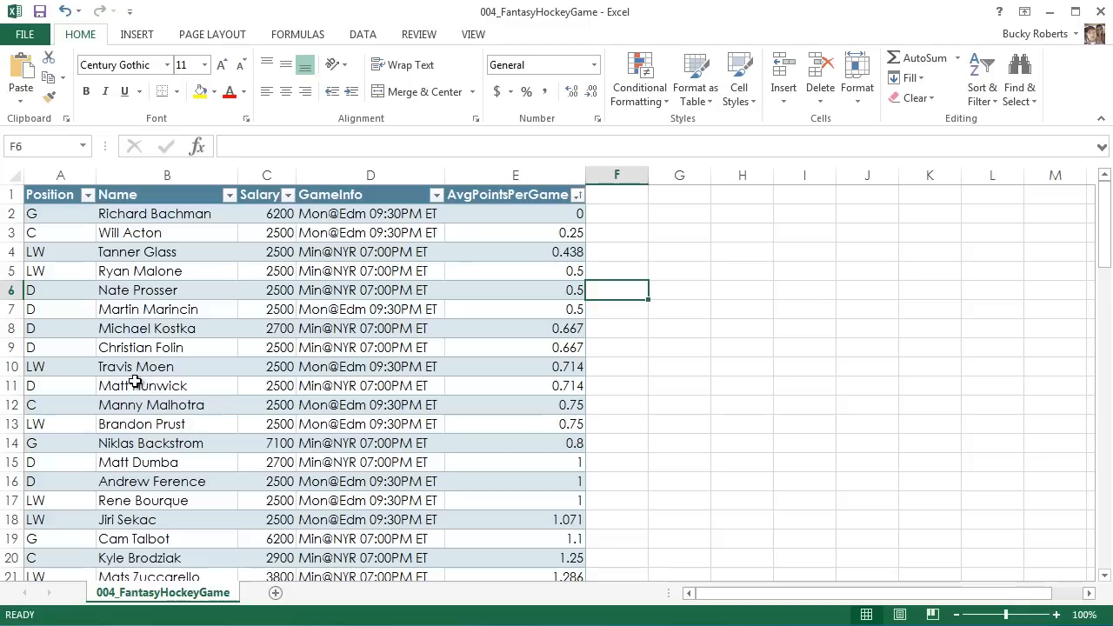
left_click(167, 386)
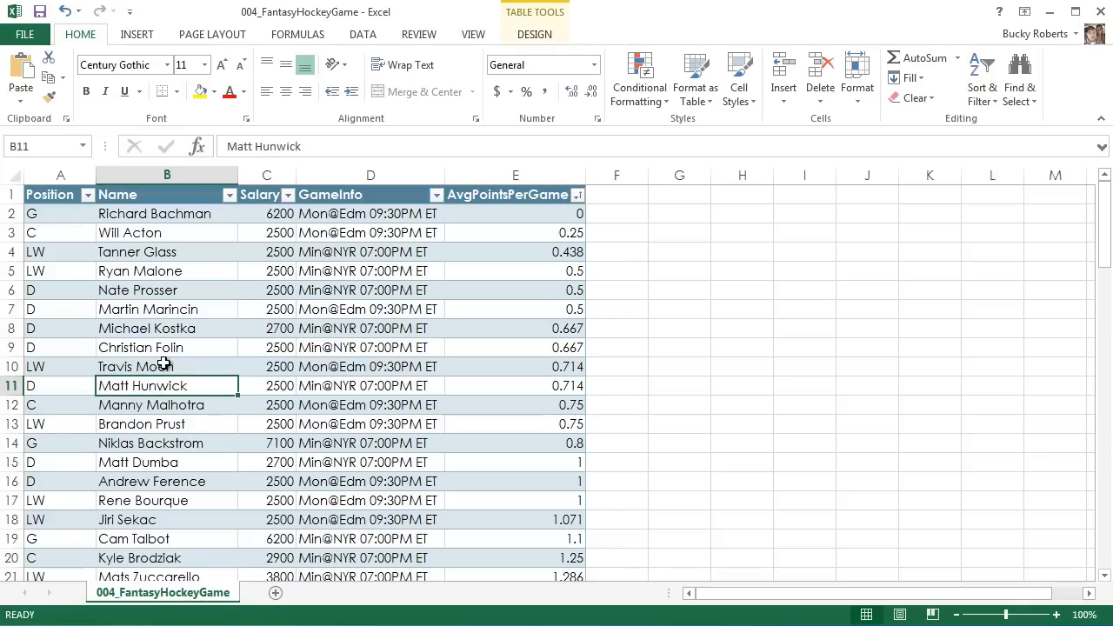
left_click(741, 348)
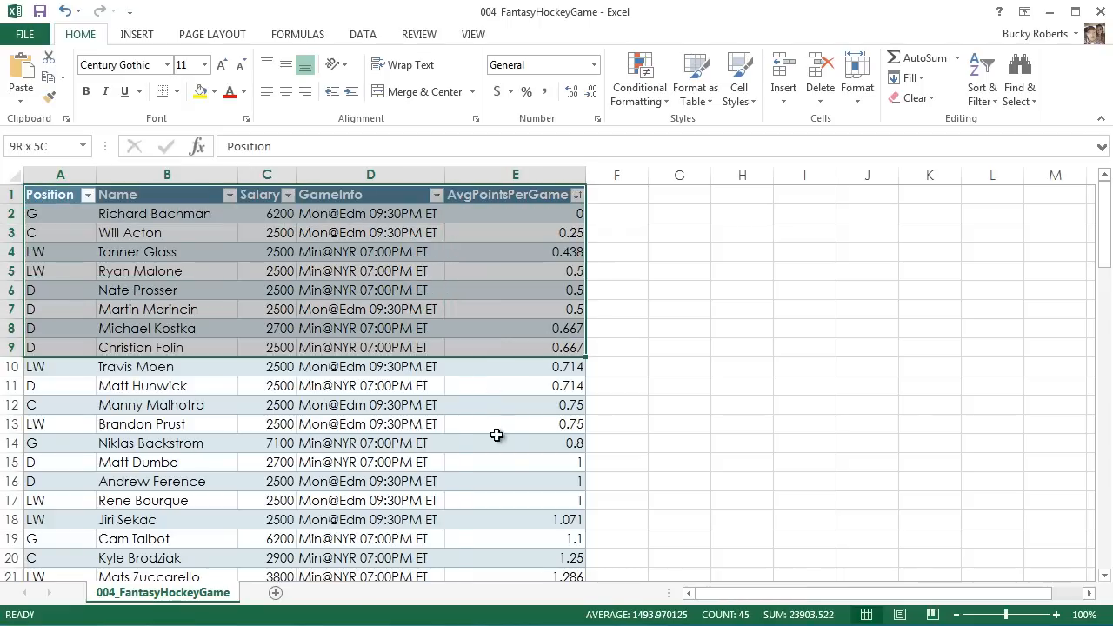
Step: Scroll through the whole-sheet selection and clear it by picking a single cell
scroll("down", 3)
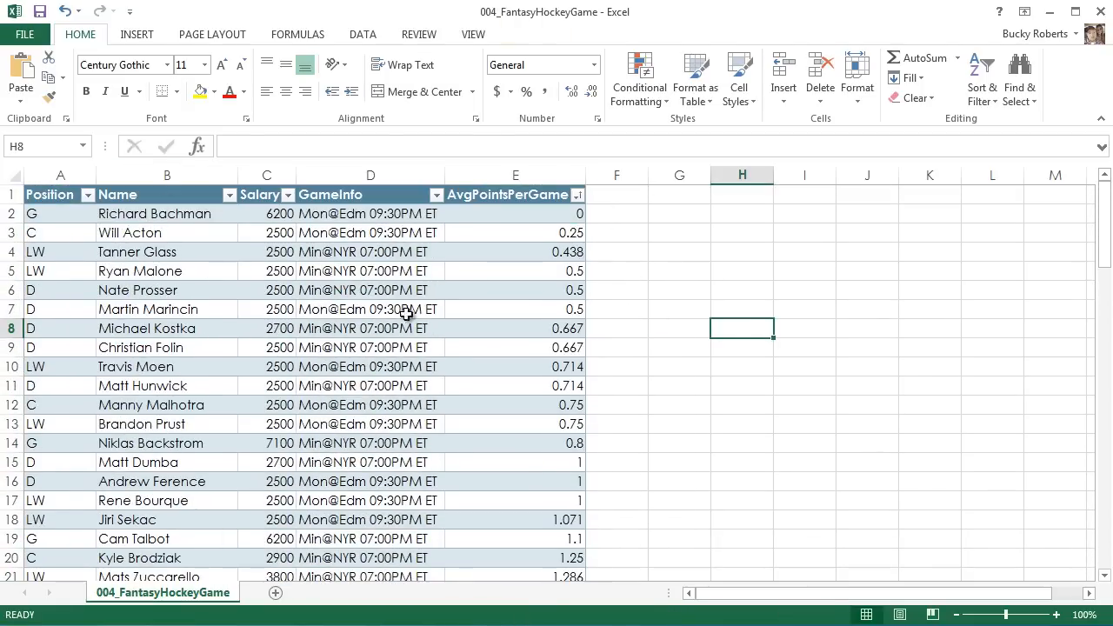
scroll("down", 3)
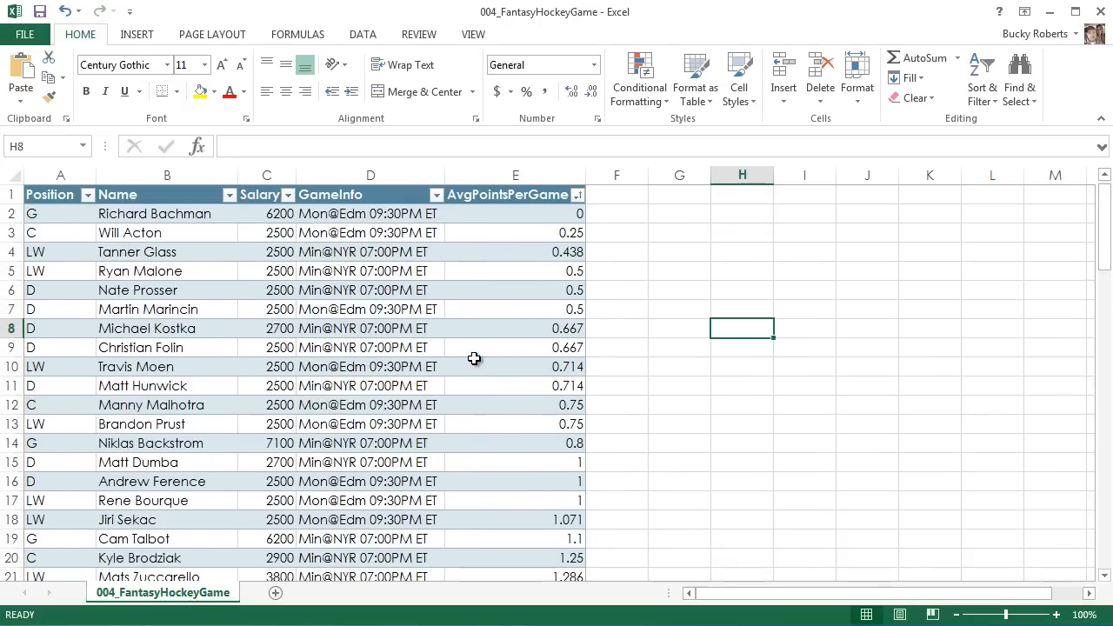
scroll("down", 3)
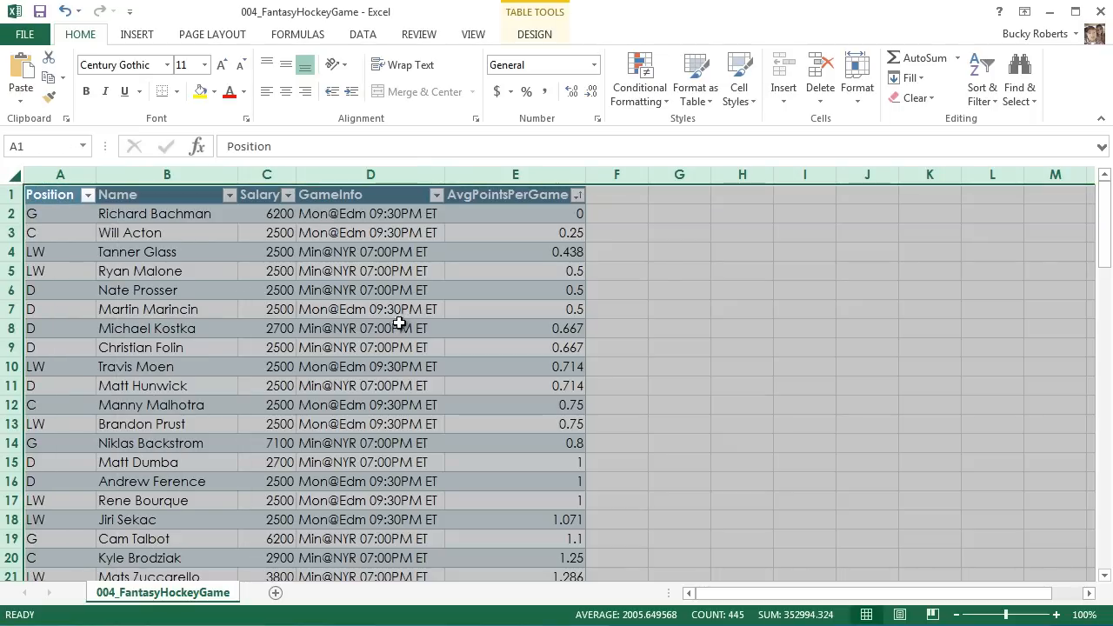
mouse_move(866, 296)
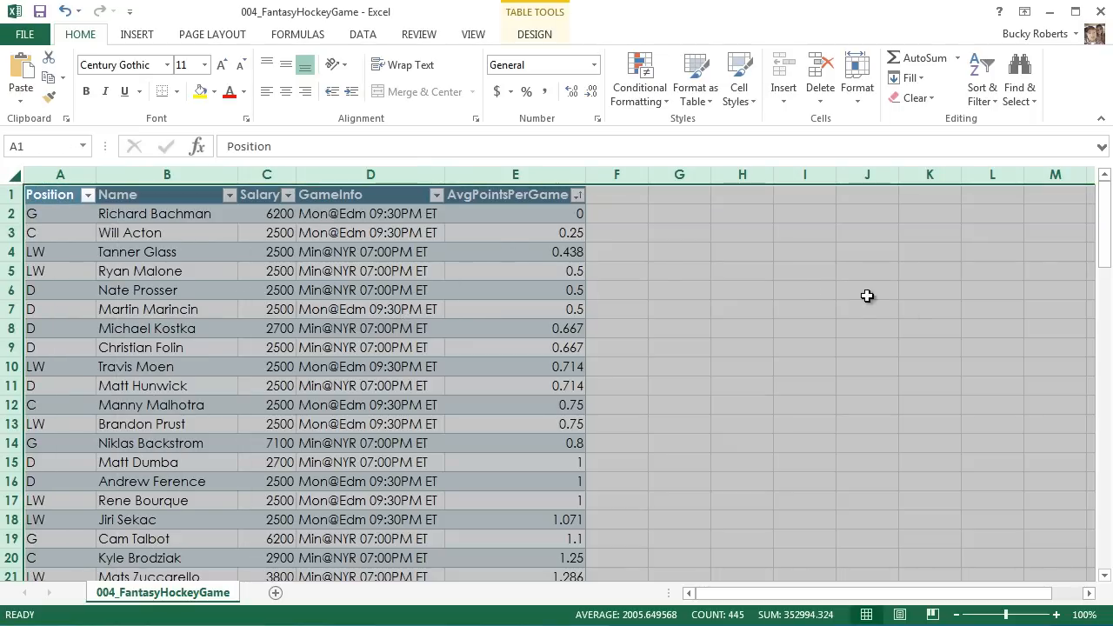
left_click(866, 310)
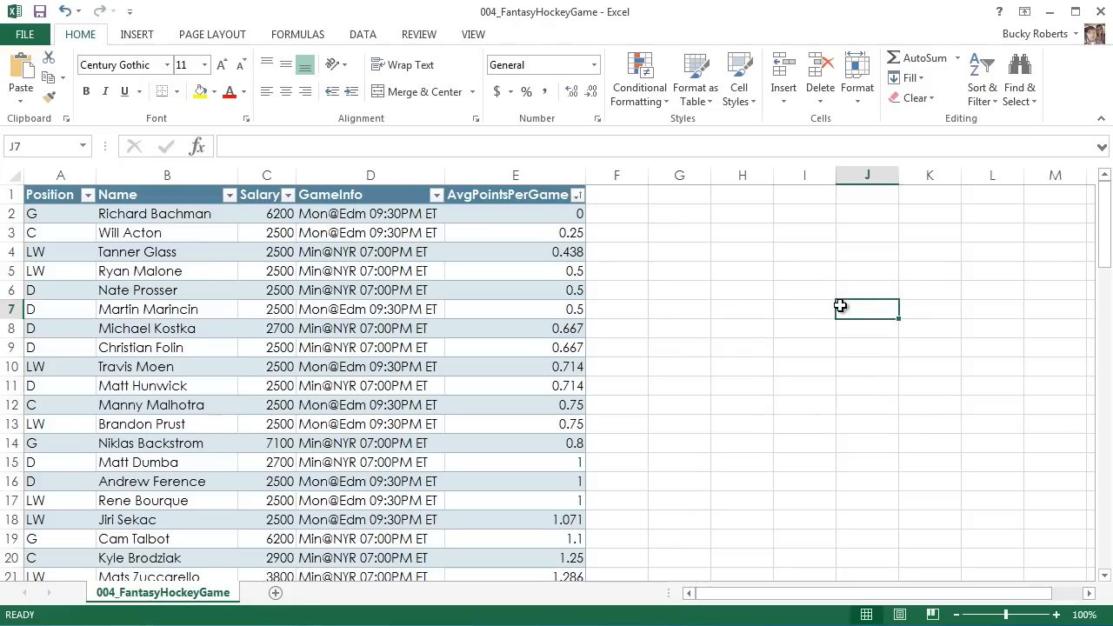
mouse_move(73, 230)
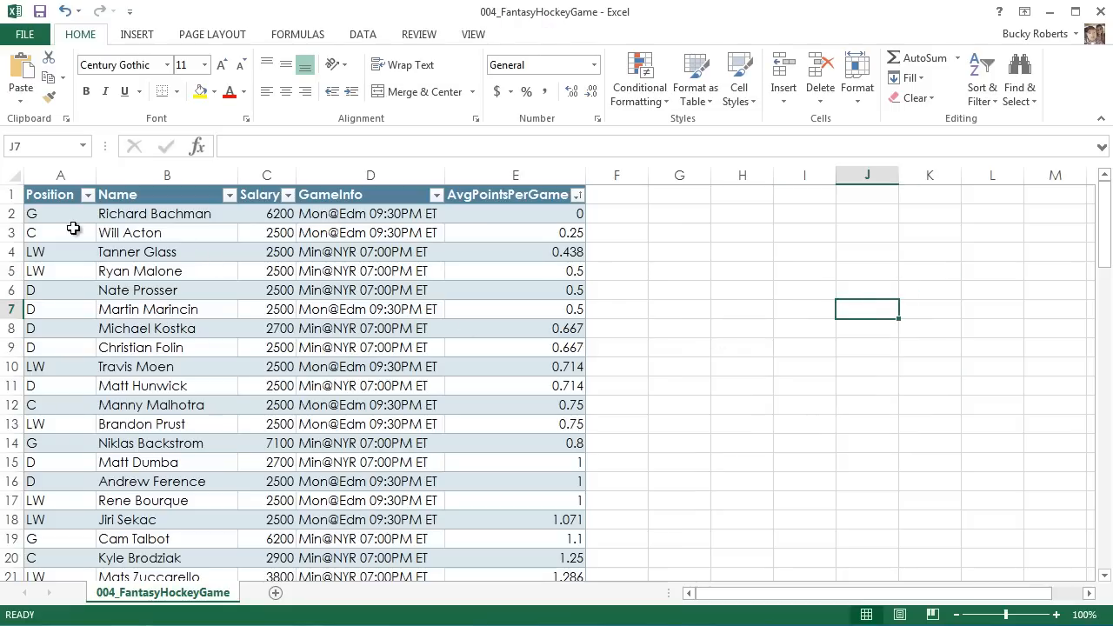
mouse_move(59, 207)
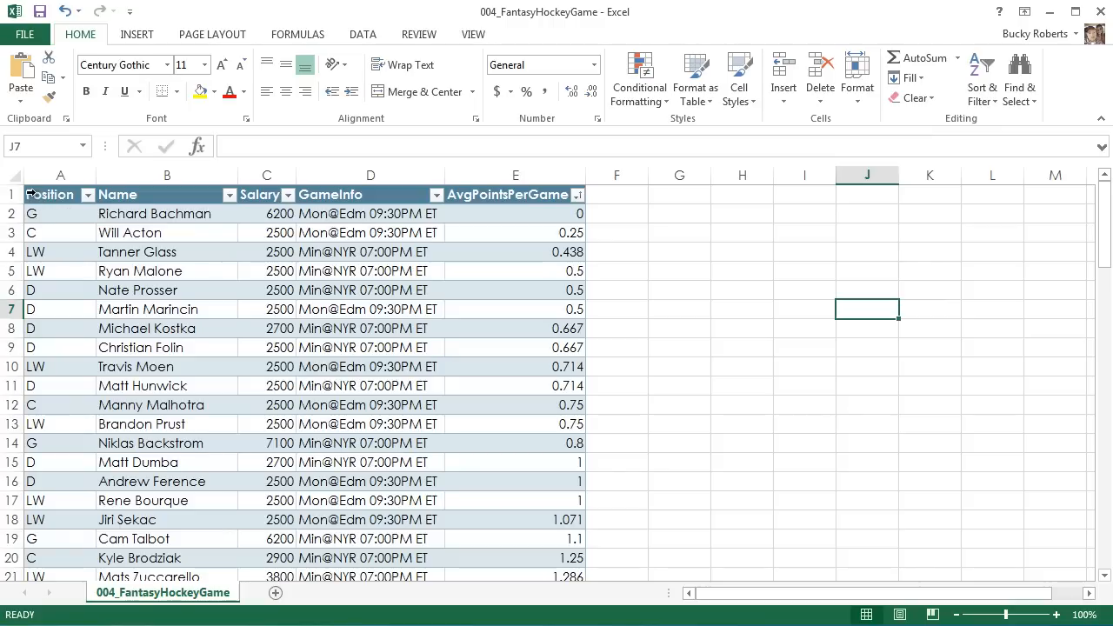
mouse_move(31, 188)
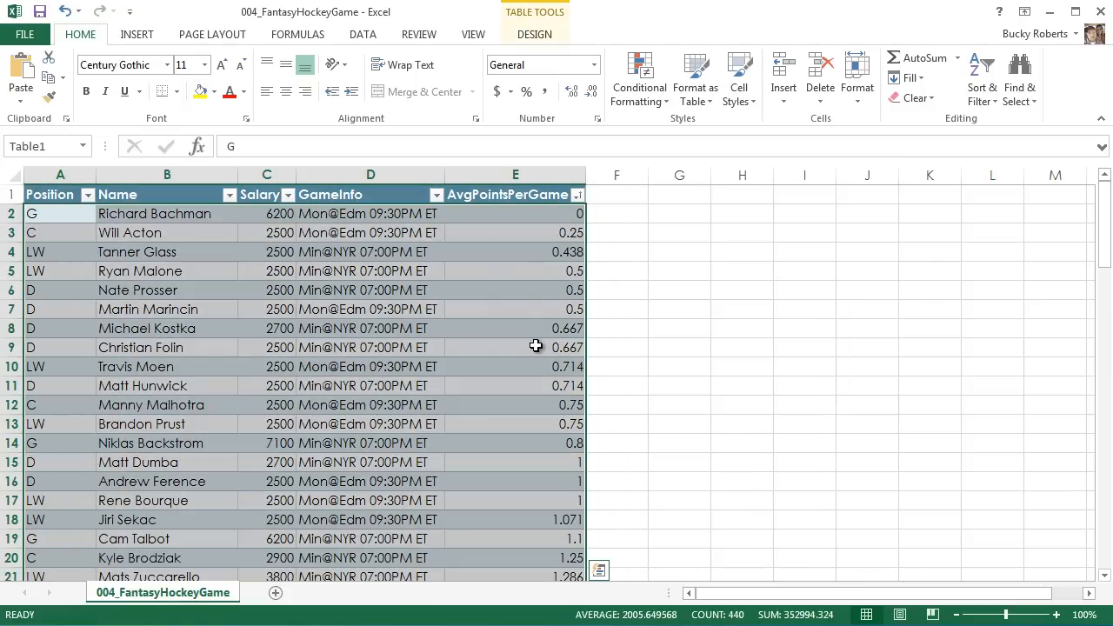
scroll("down", 3)
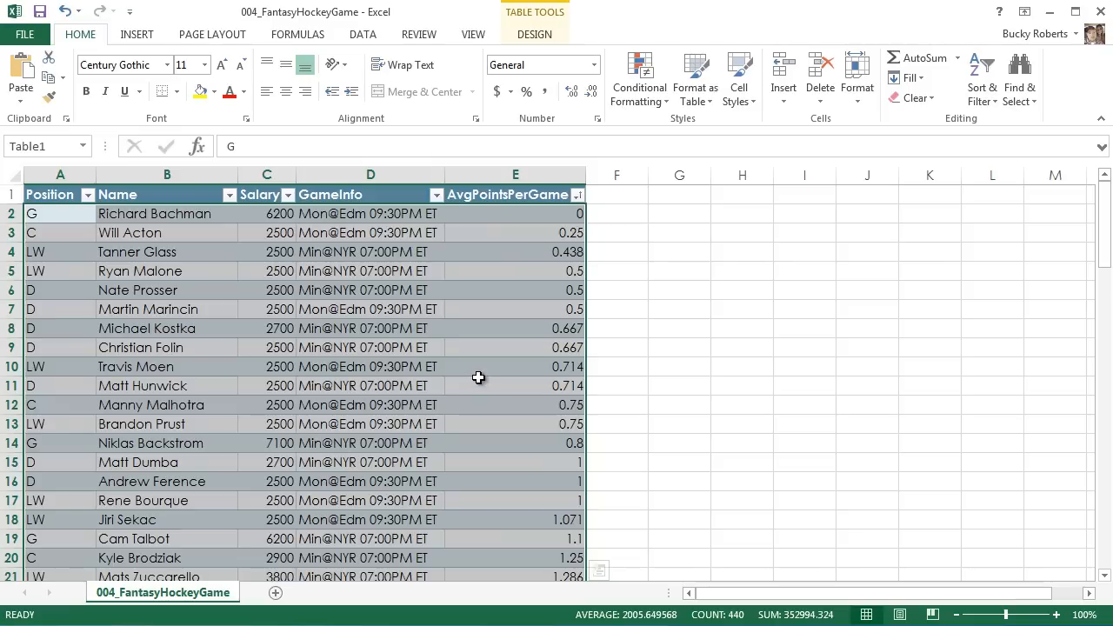
mouse_move(478, 366)
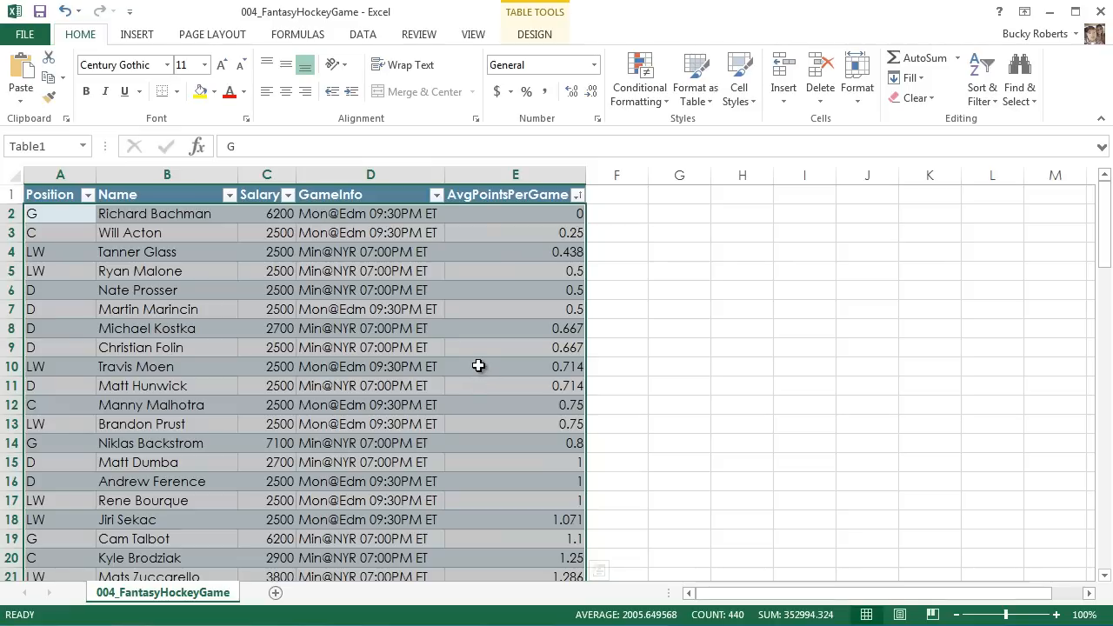
mouse_move(484, 365)
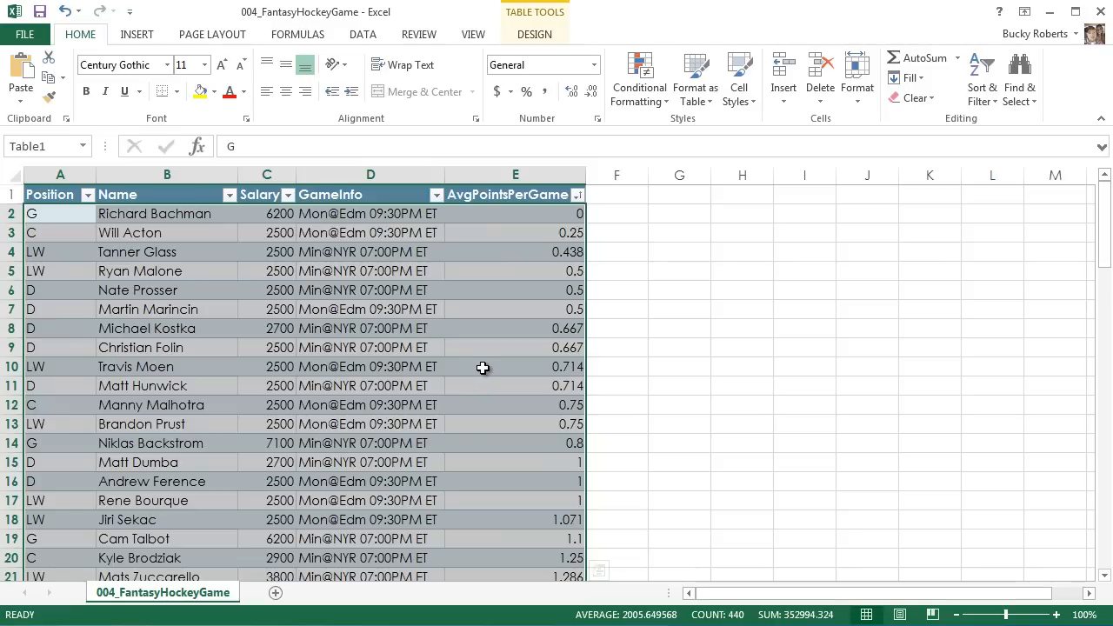
key("ctrl+c")
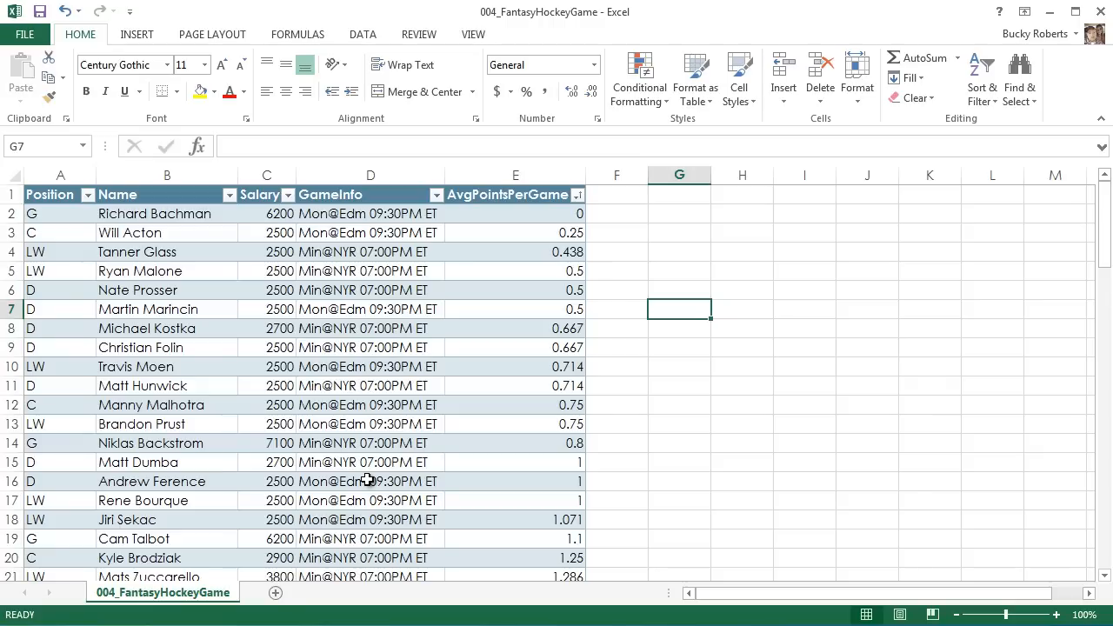
mouse_move(193, 501)
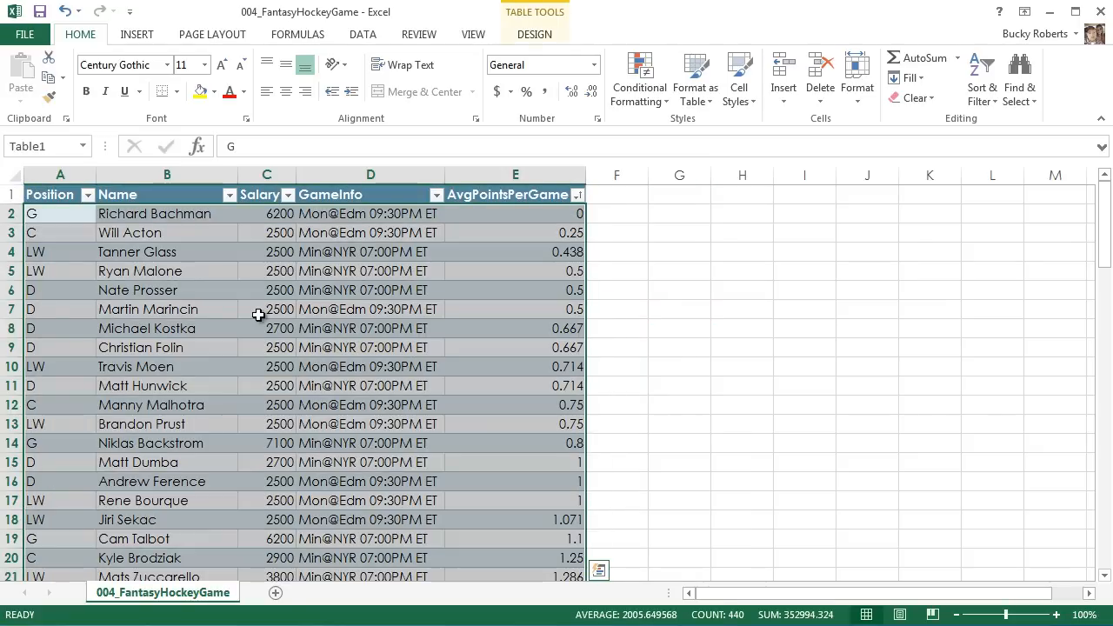
mouse_move(132, 252)
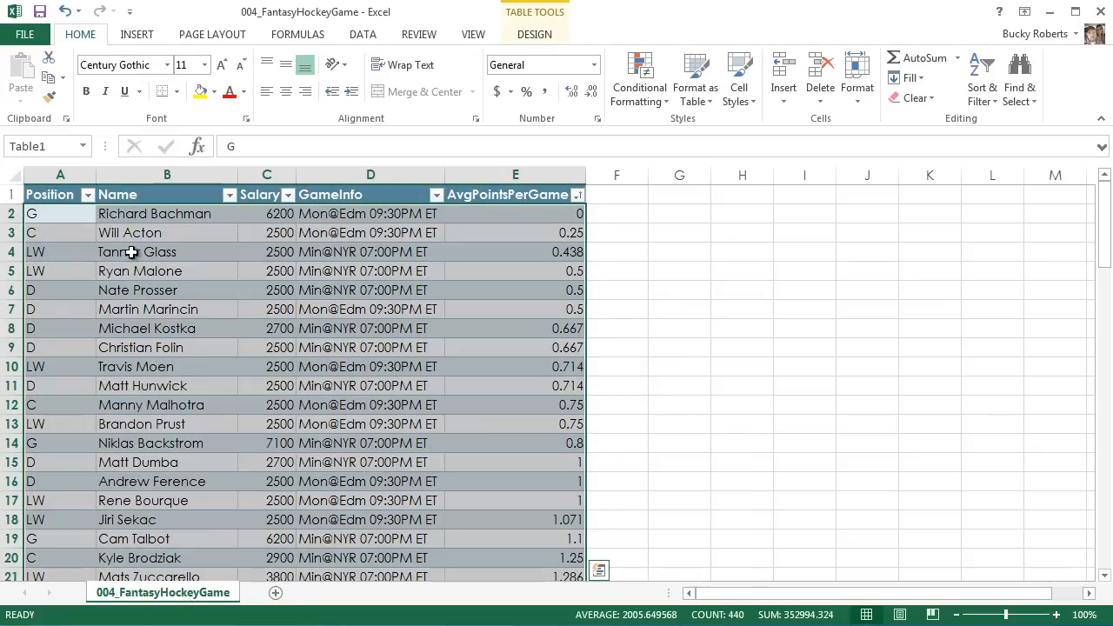
mouse_move(448, 313)
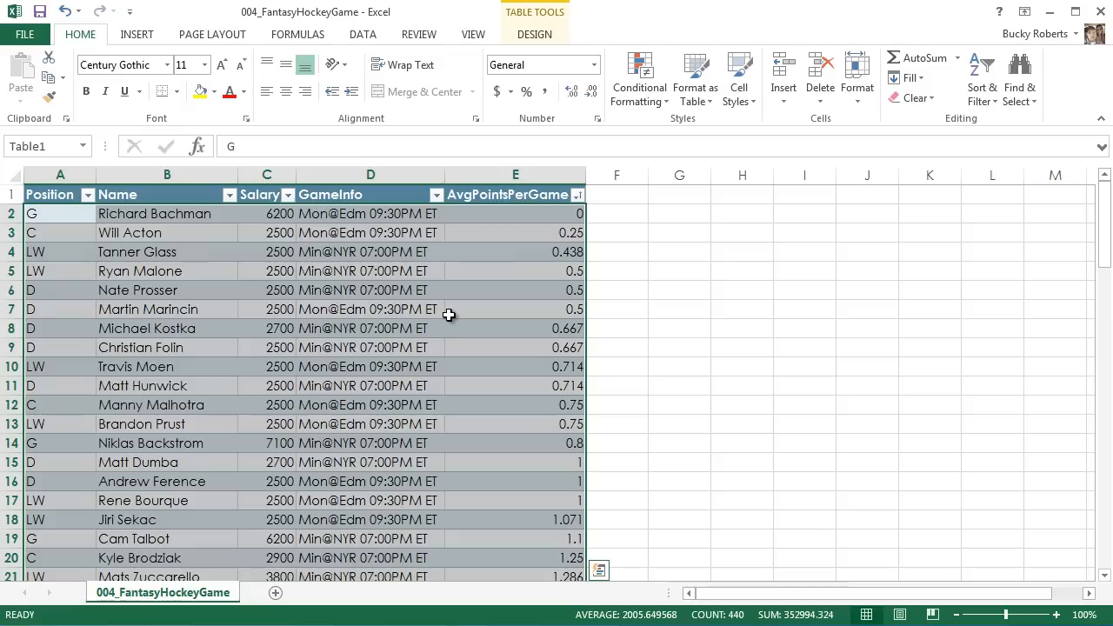
key("ctrl+c")
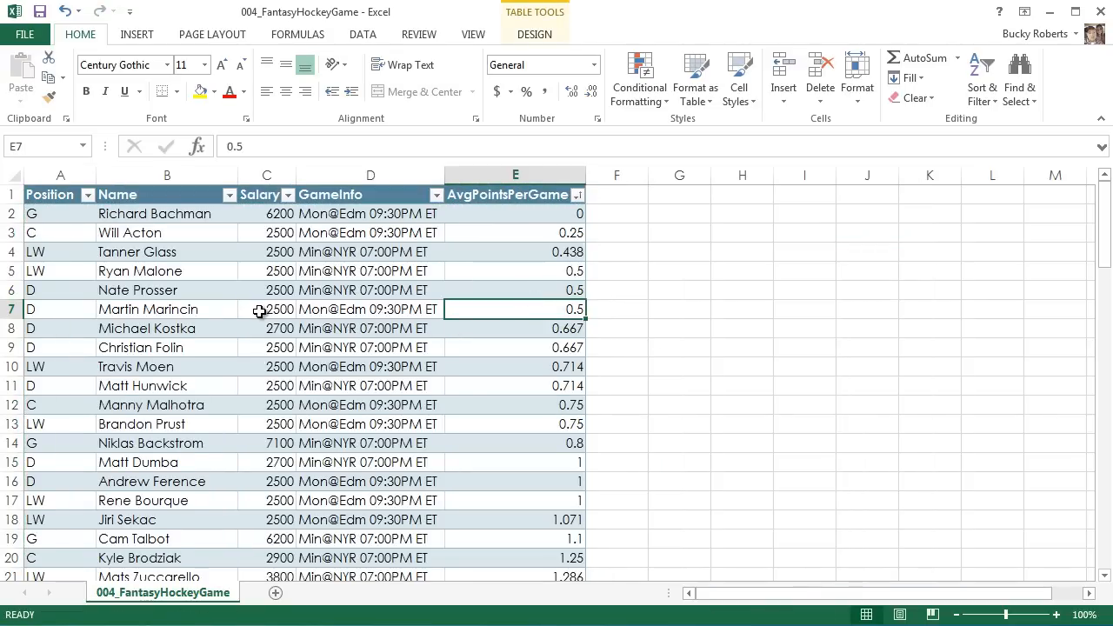
Step: Select the entire hockey table, headers included, via its top-left corner arrow
left_click(268, 310)
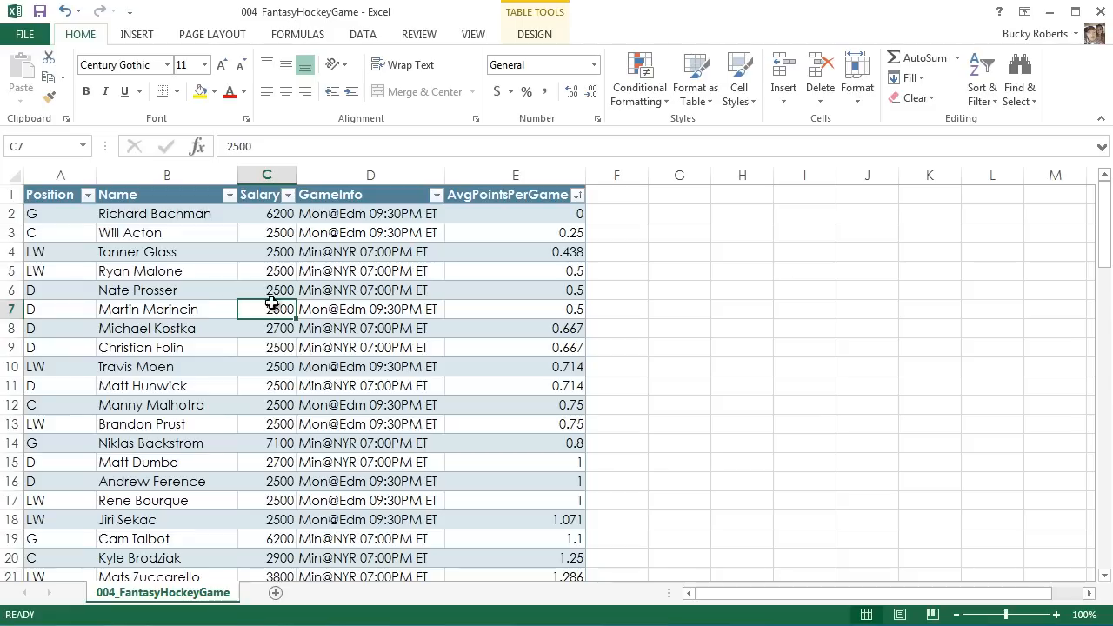
left_click(167, 310)
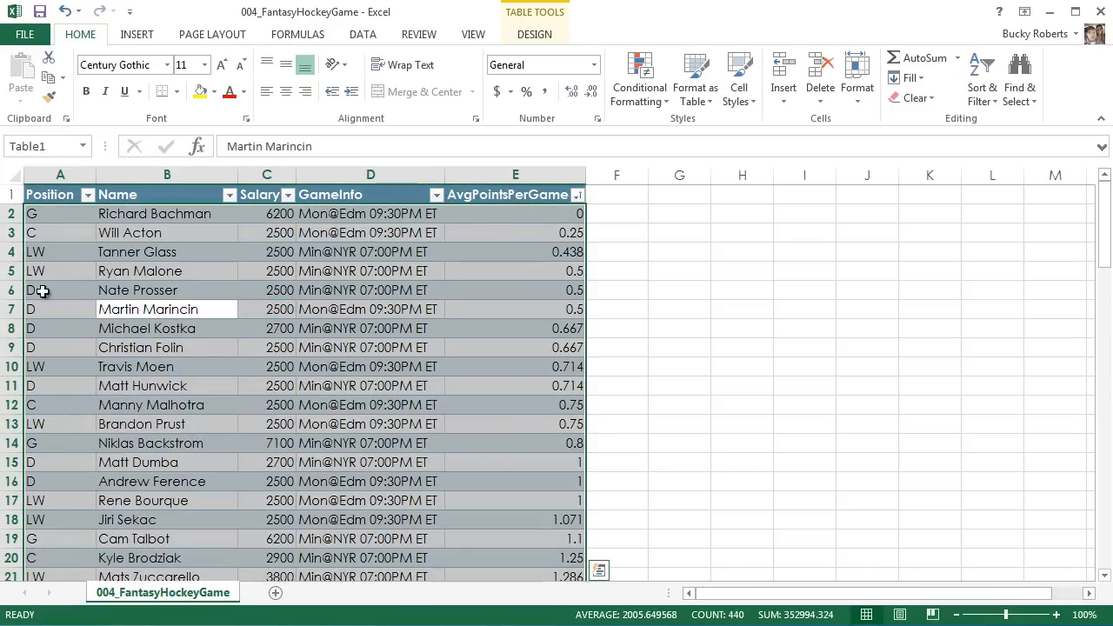
mouse_move(315, 278)
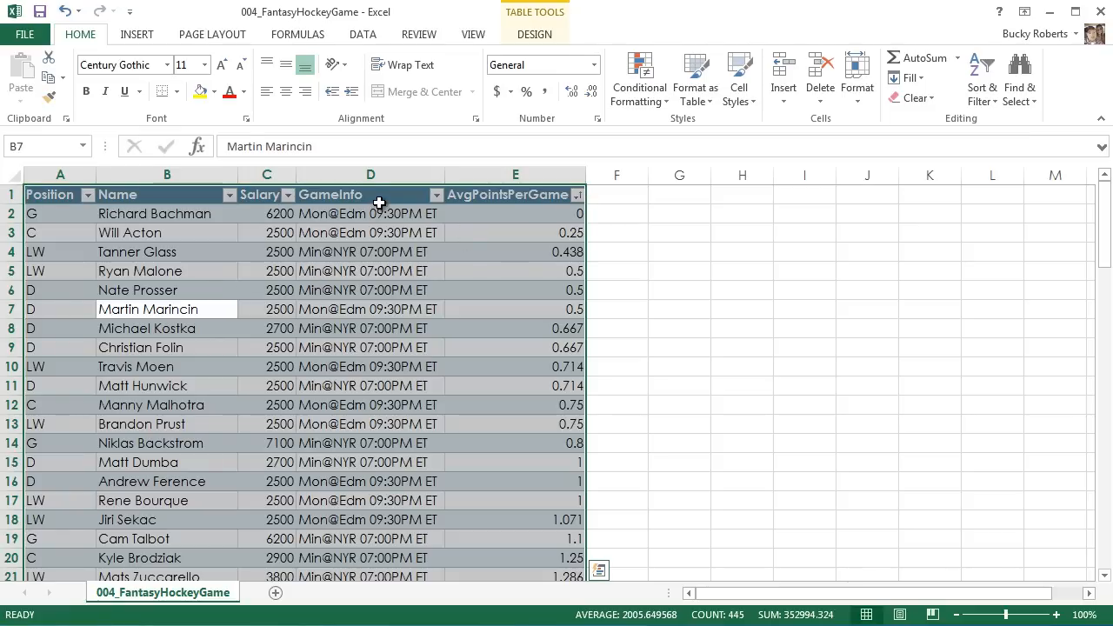
mouse_move(158, 306)
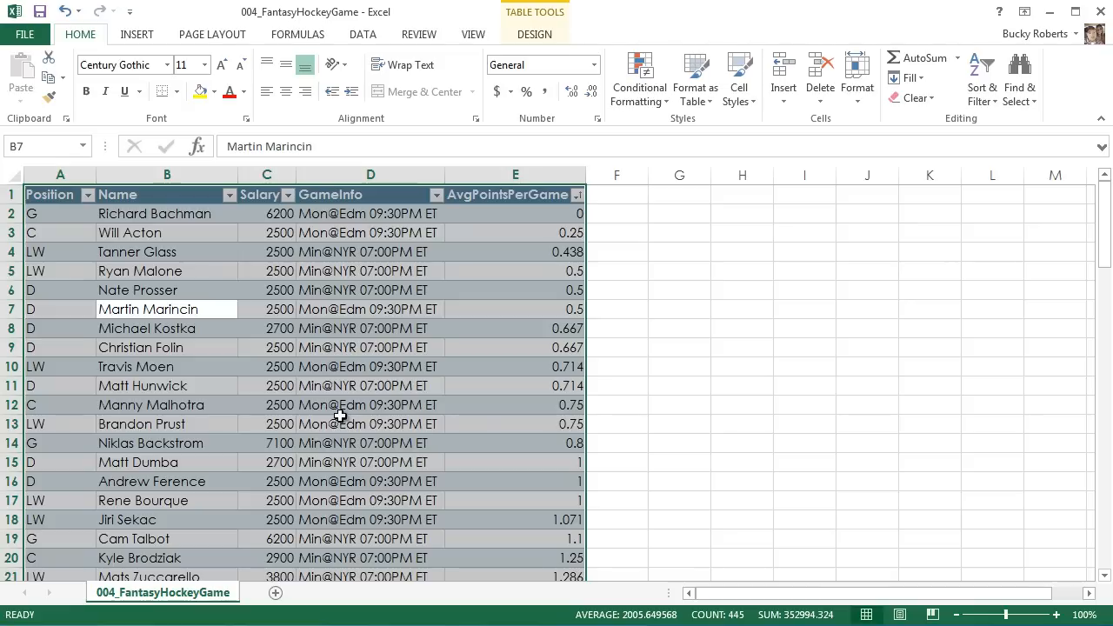
mouse_move(424, 273)
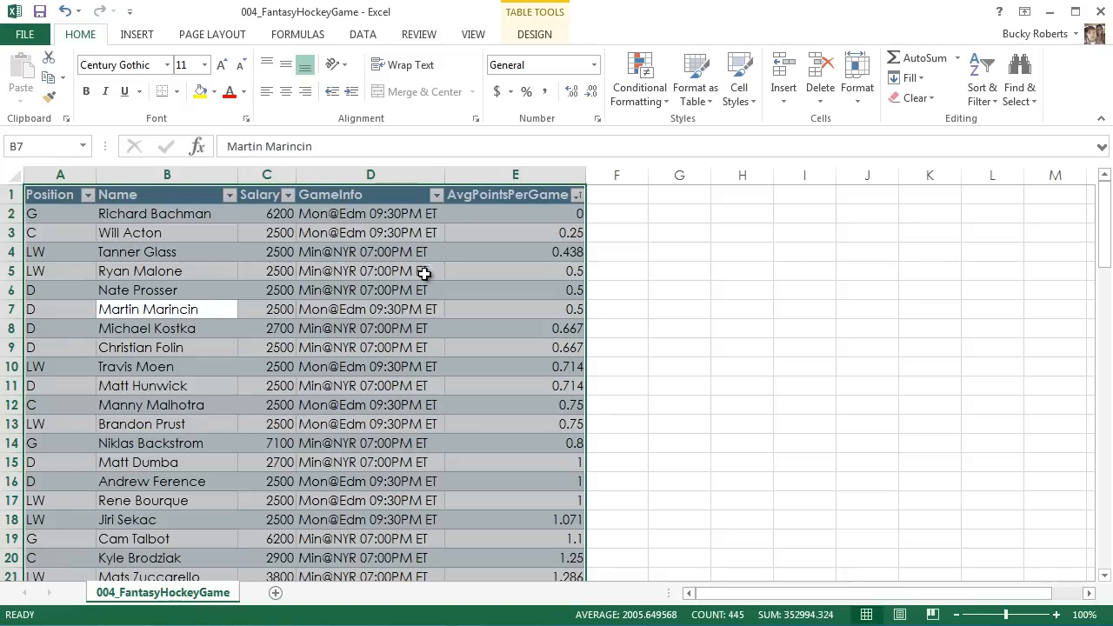
mouse_move(449, 318)
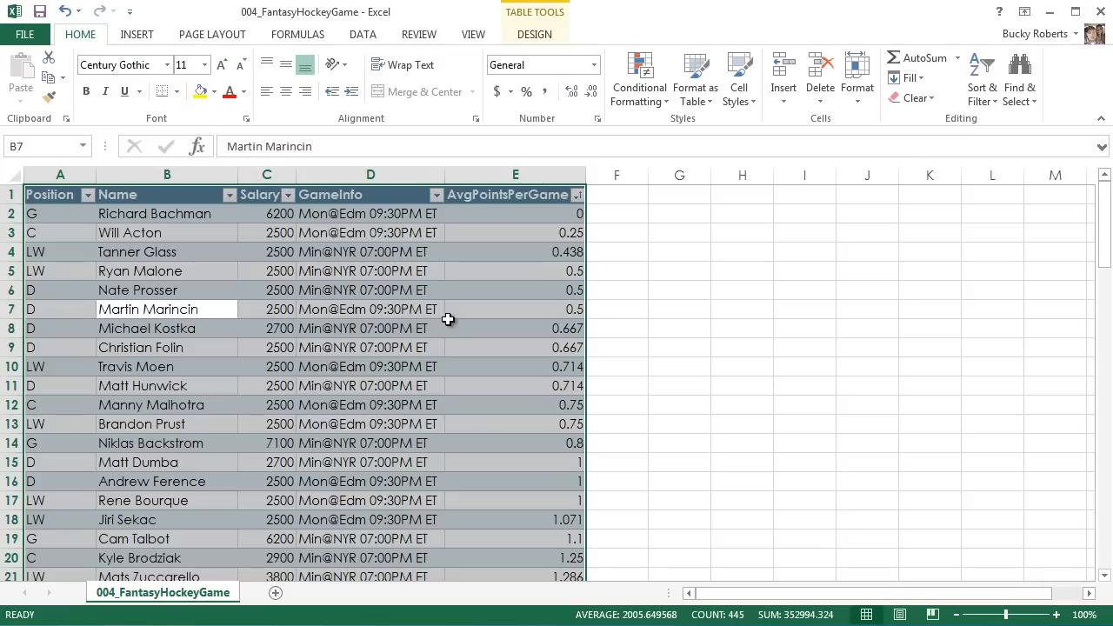
mouse_move(445, 323)
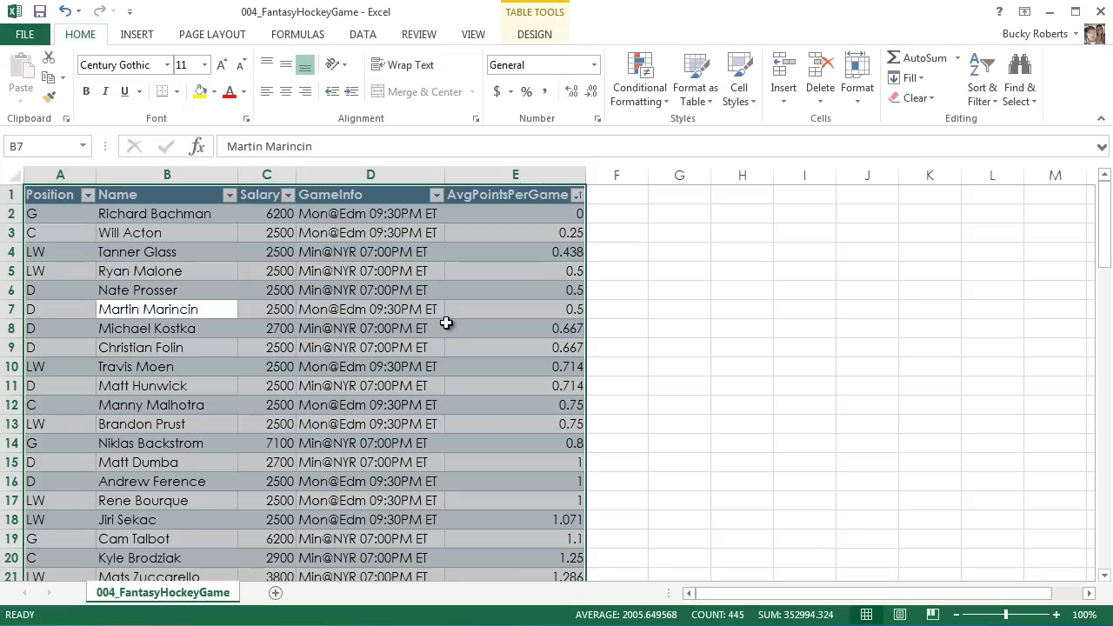
mouse_move(338, 214)
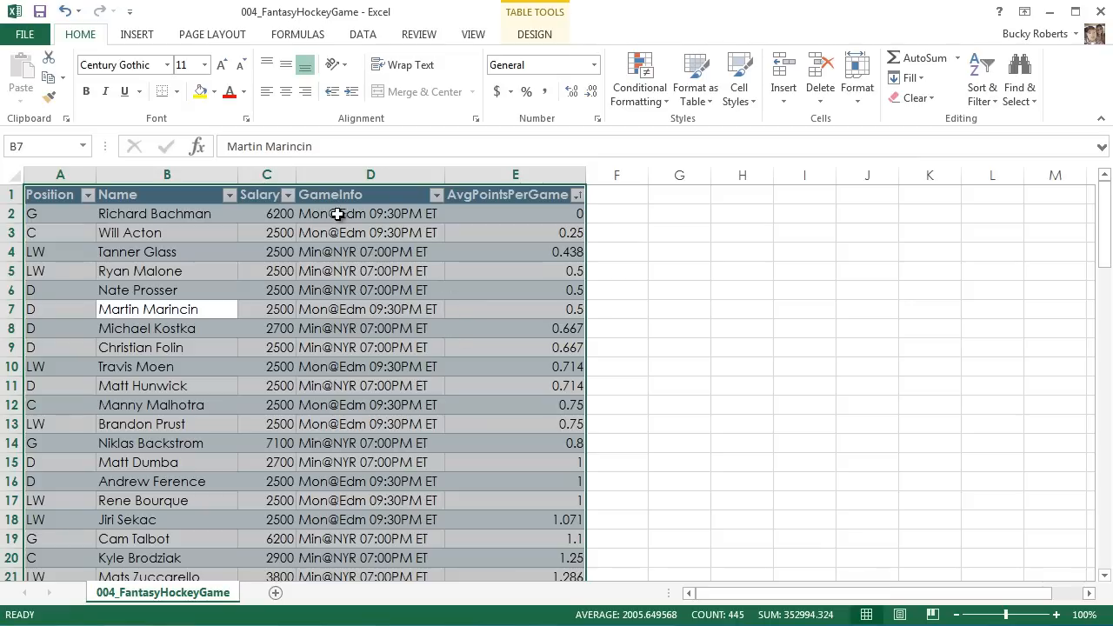
Step: Cut the selected hockey table and add a new worksheet Sheet1
right_click(337, 214)
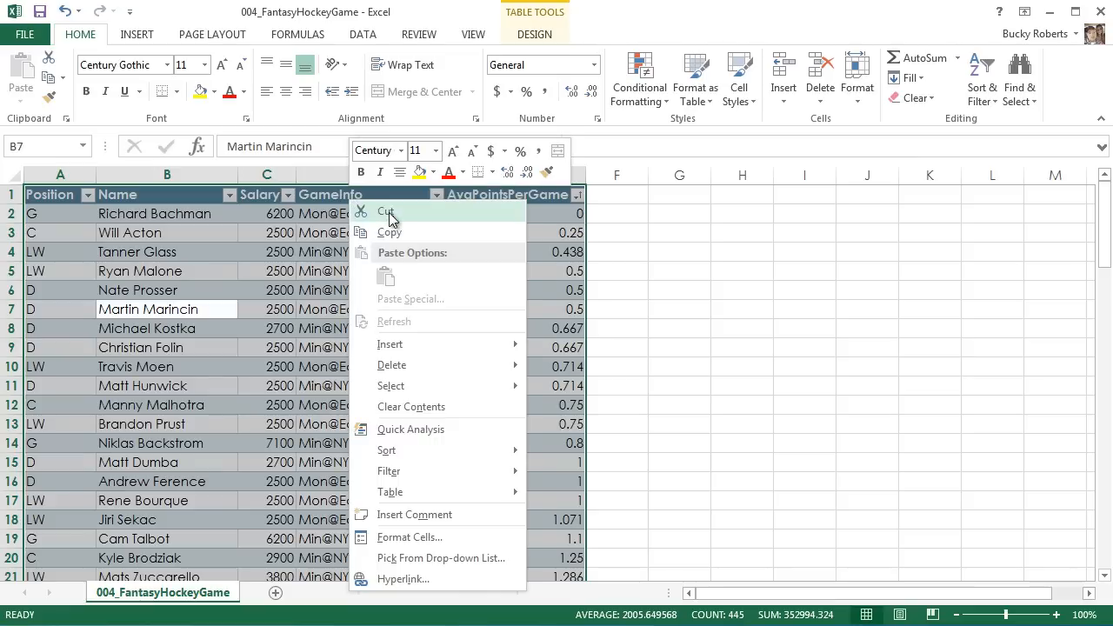
left_click(386, 212)
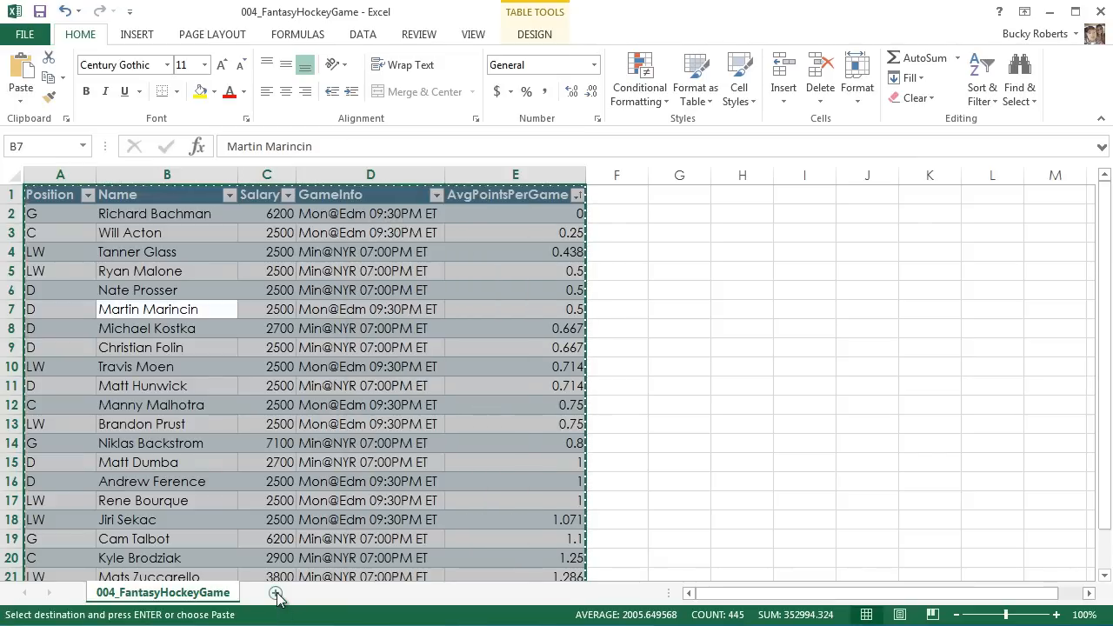
left_click(276, 598)
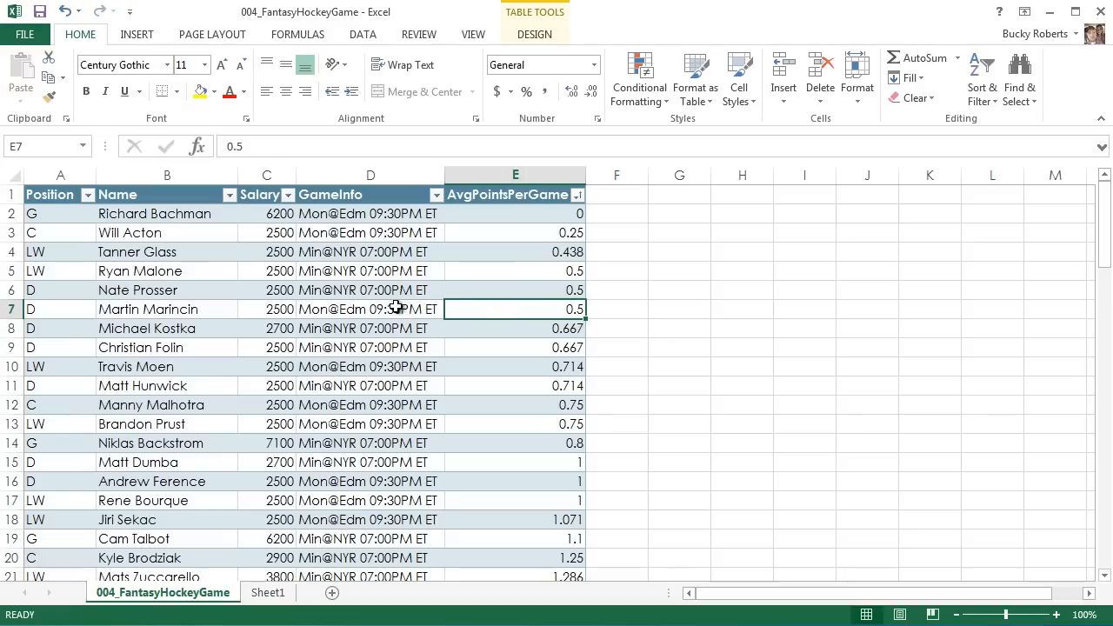
left_click(369, 310)
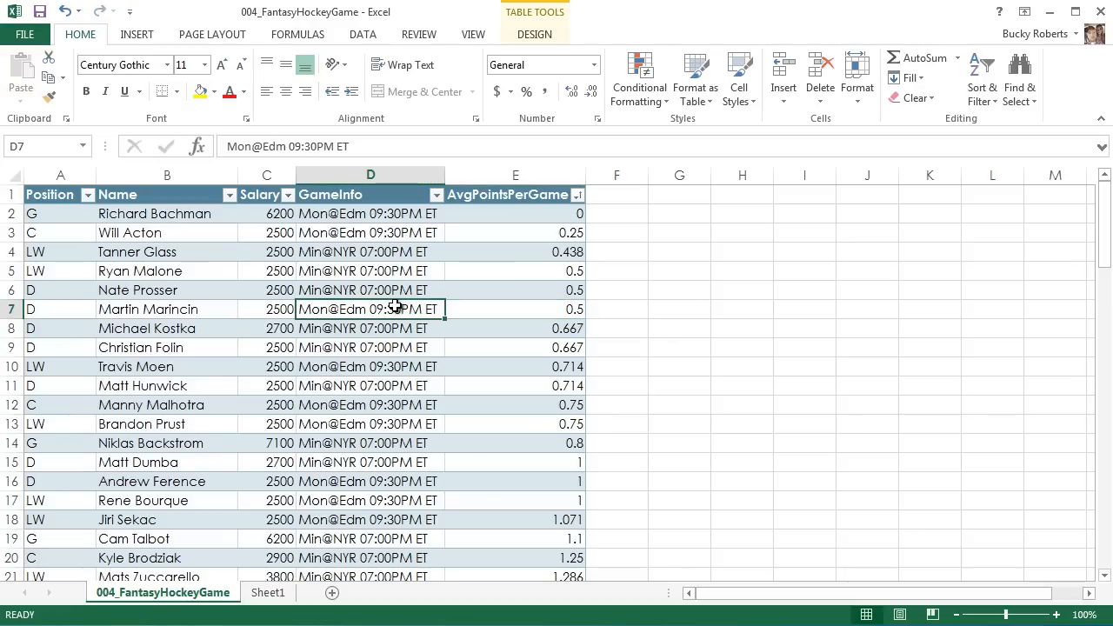
mouse_move(469, 397)
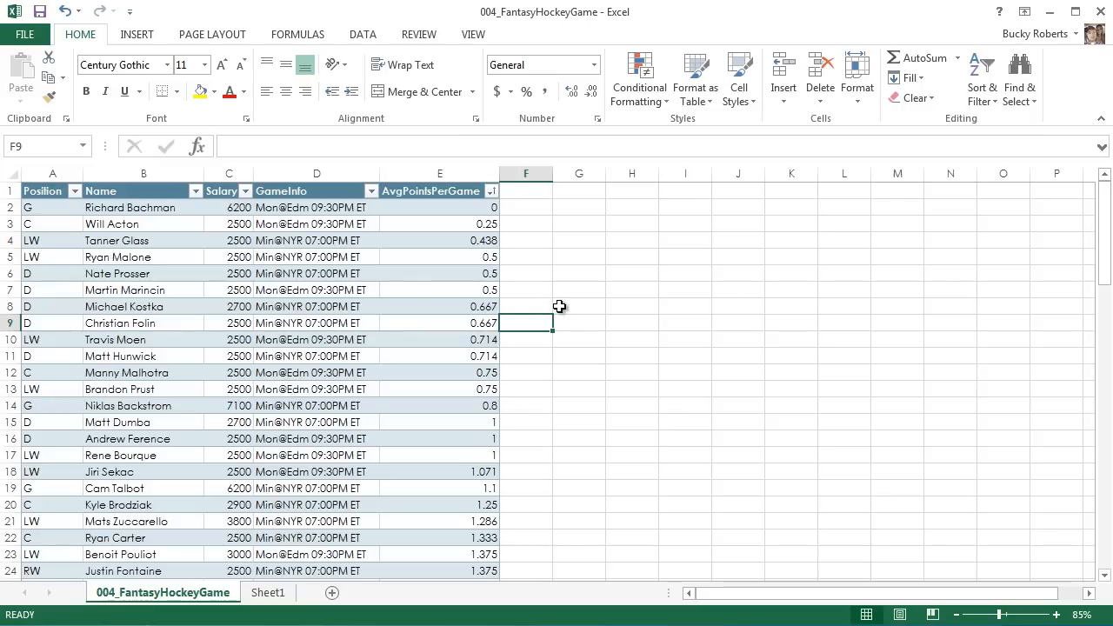
Step: Select the whole hockey table via the corner arrow, deselect at B4, then reselect it
left_click(143, 322)
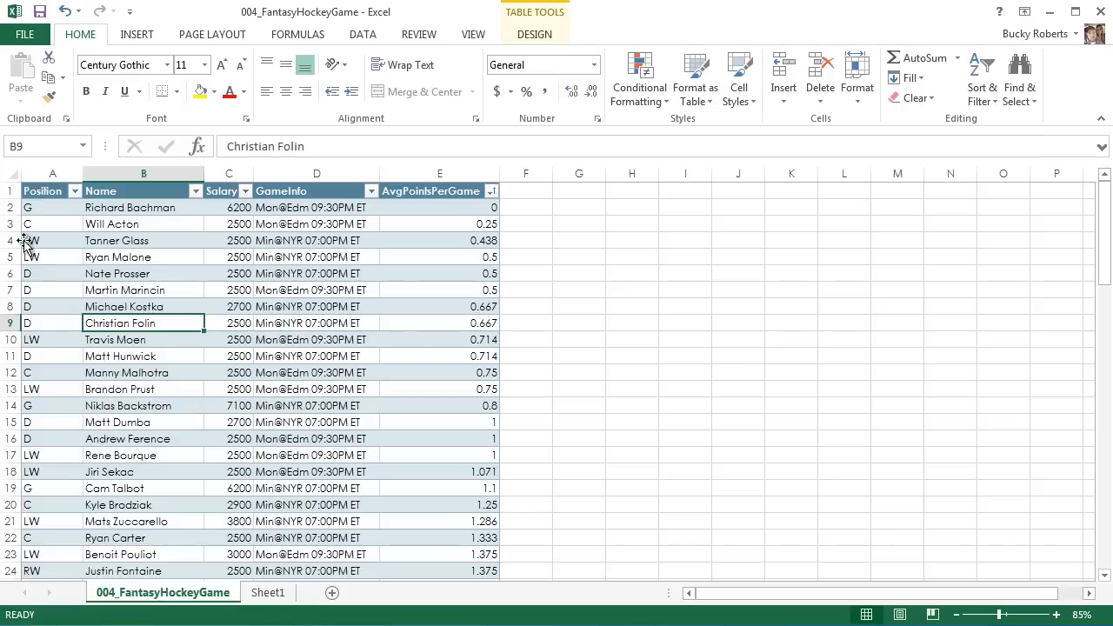
mouse_move(60, 207)
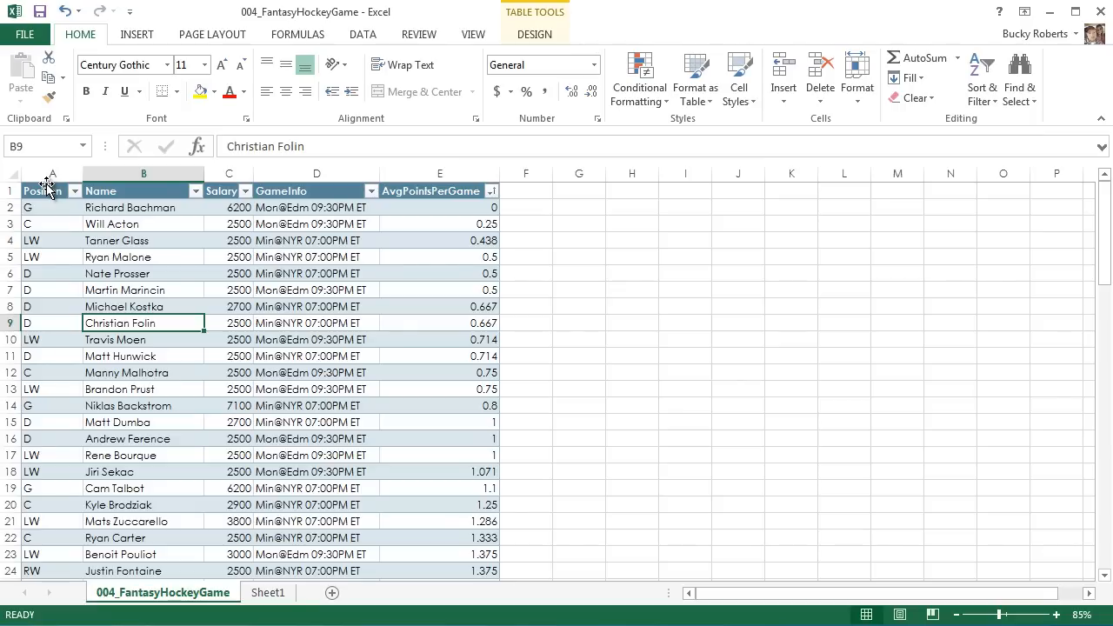
left_click(42, 189)
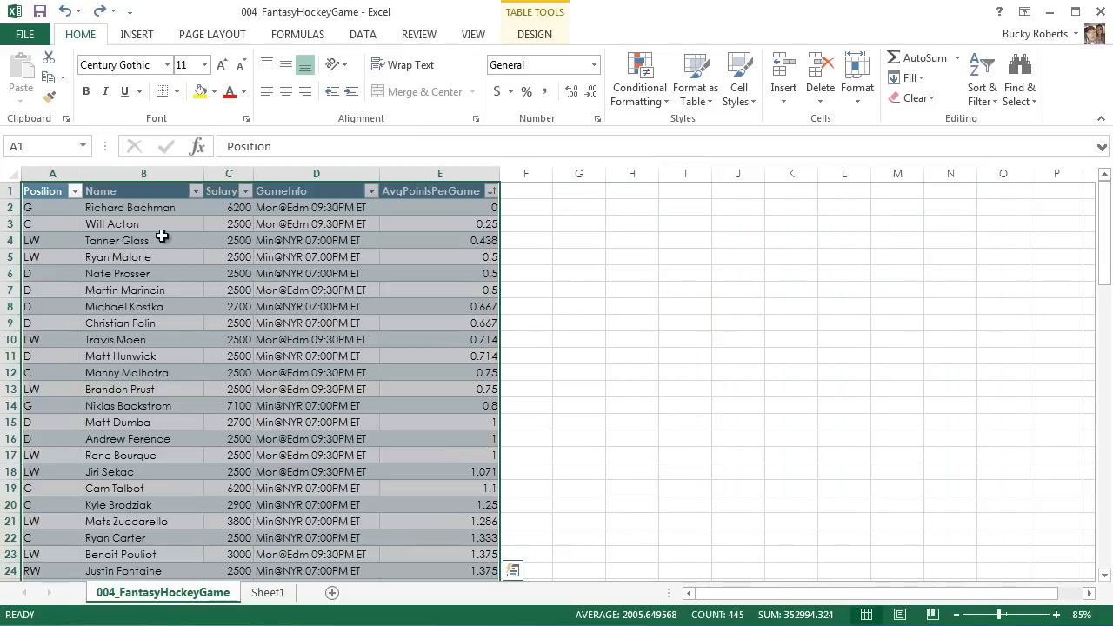
left_click(142, 240)
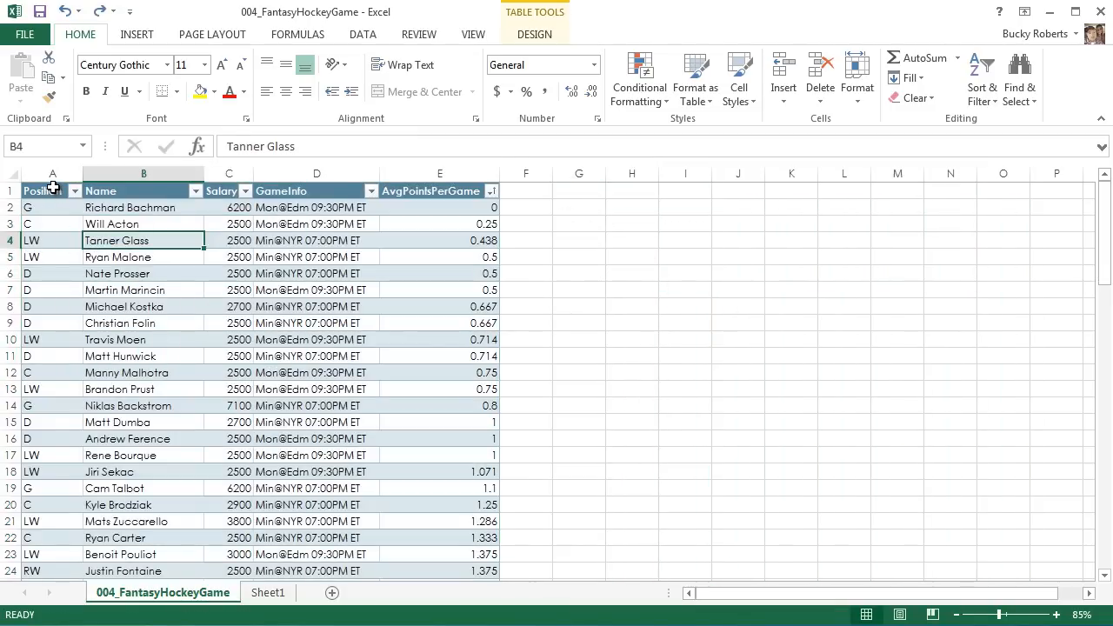
left_click(52, 189)
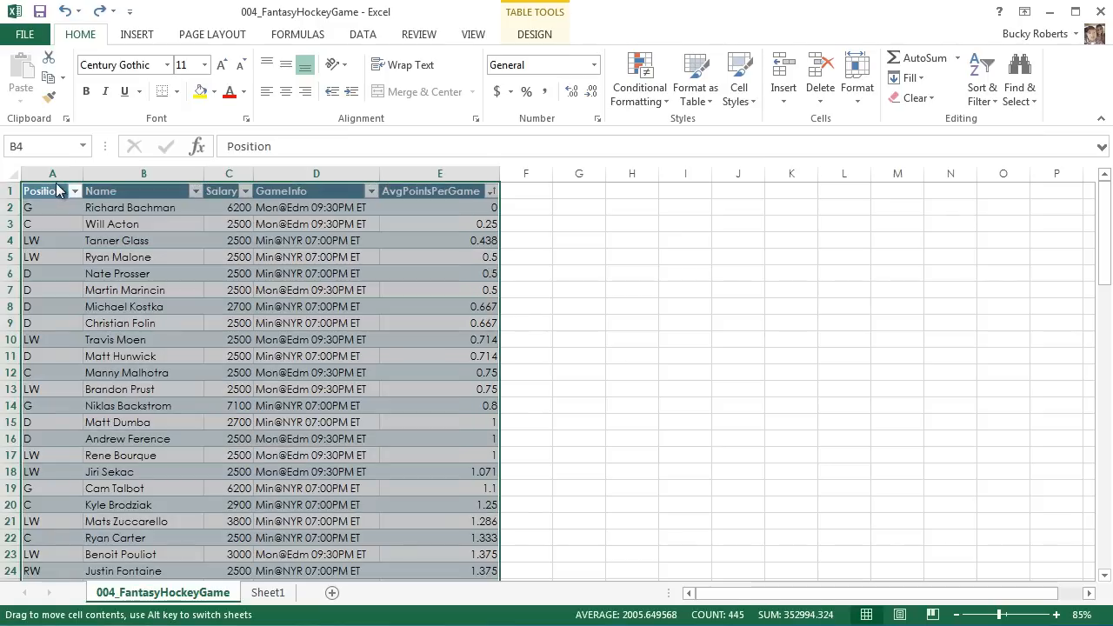